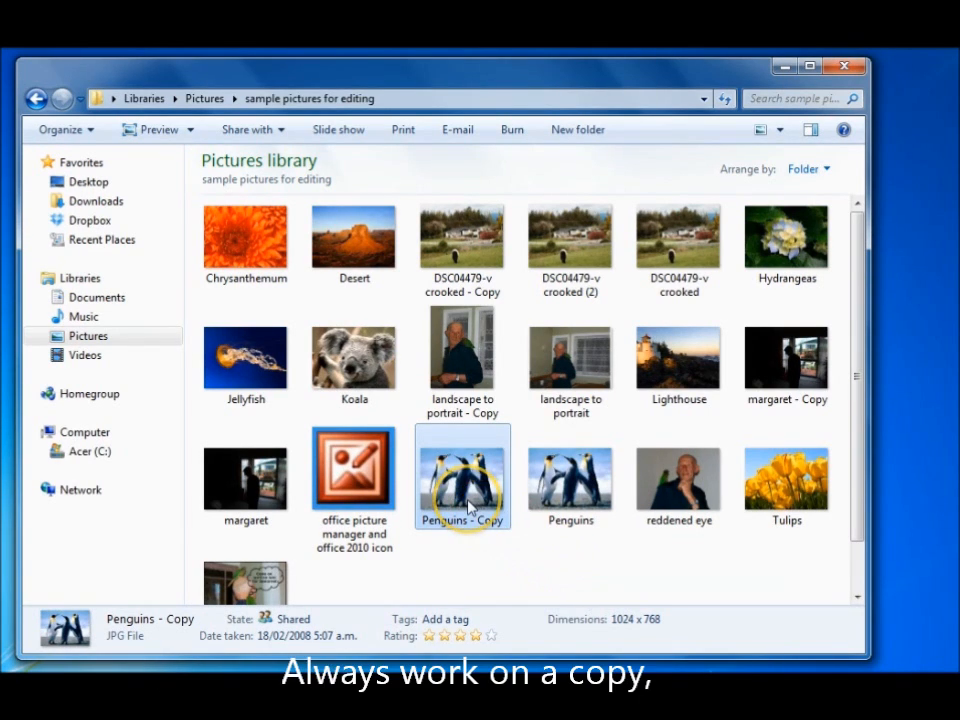
mouse_move(464, 476)
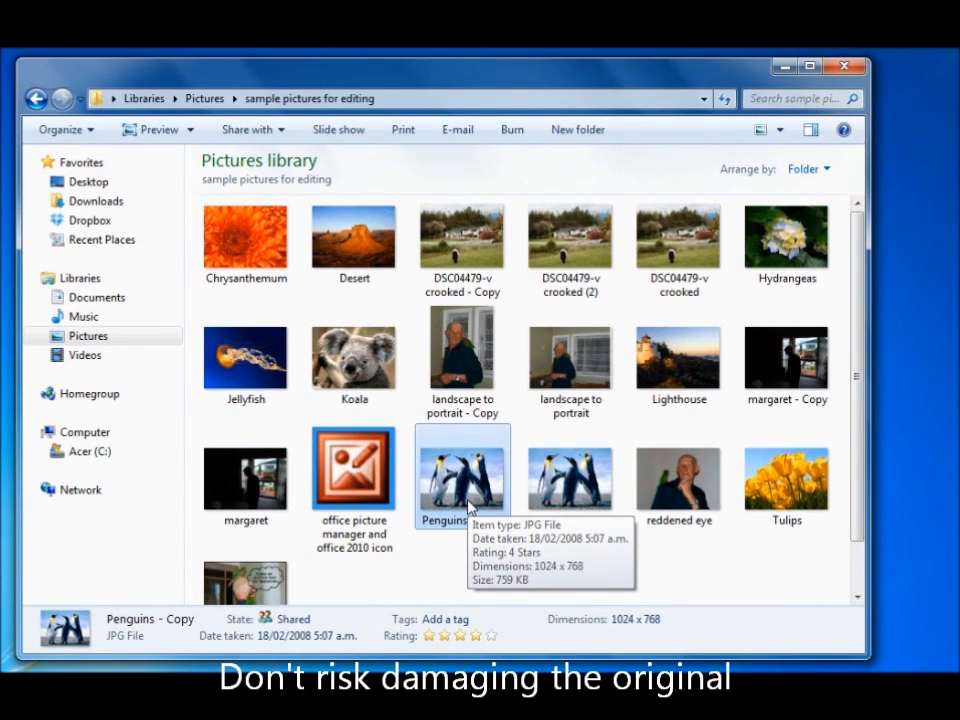
- Bring up the context menu for the Penguins - Copy photo in the Pictures library
right_click(462, 476)
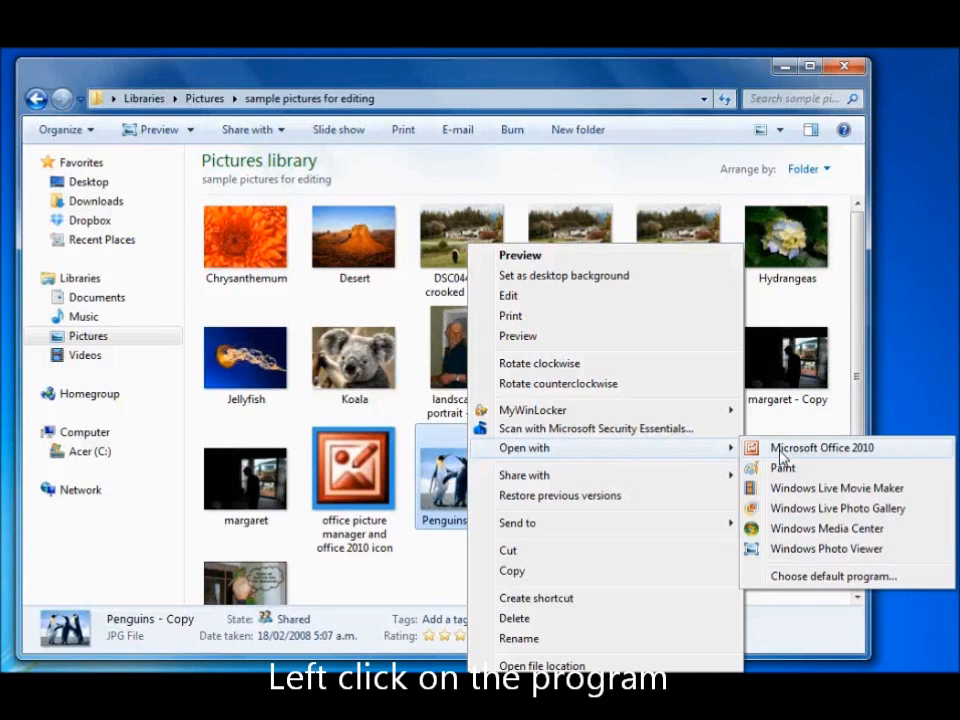
mouse_move(792, 456)
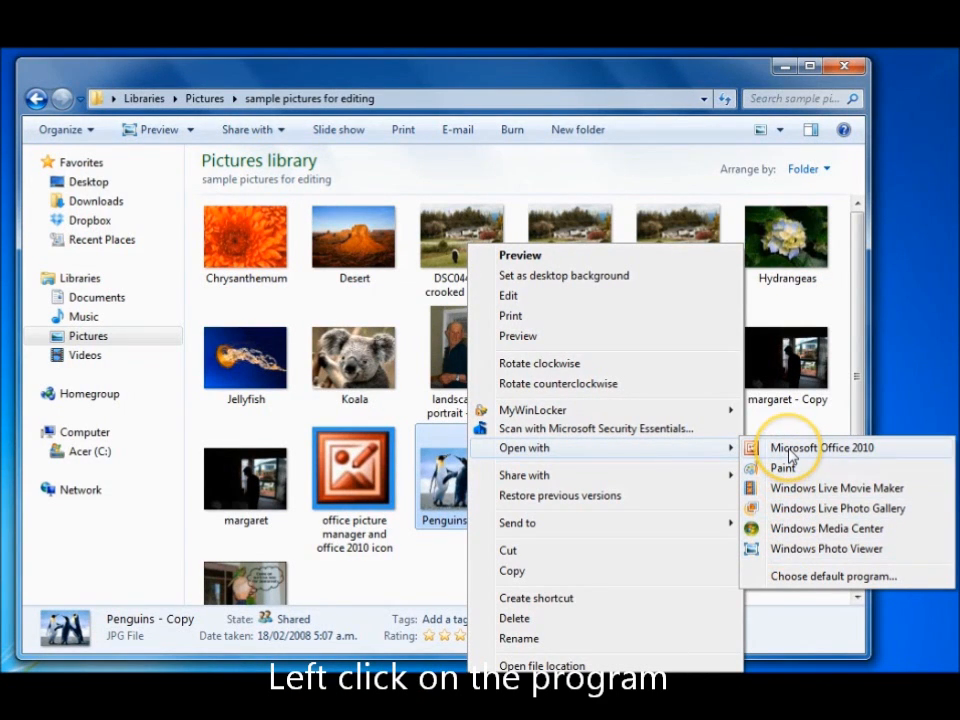
- Open the Penguins copy in Picture Manager and show the Edit Pictures tools
left_click(820, 448)
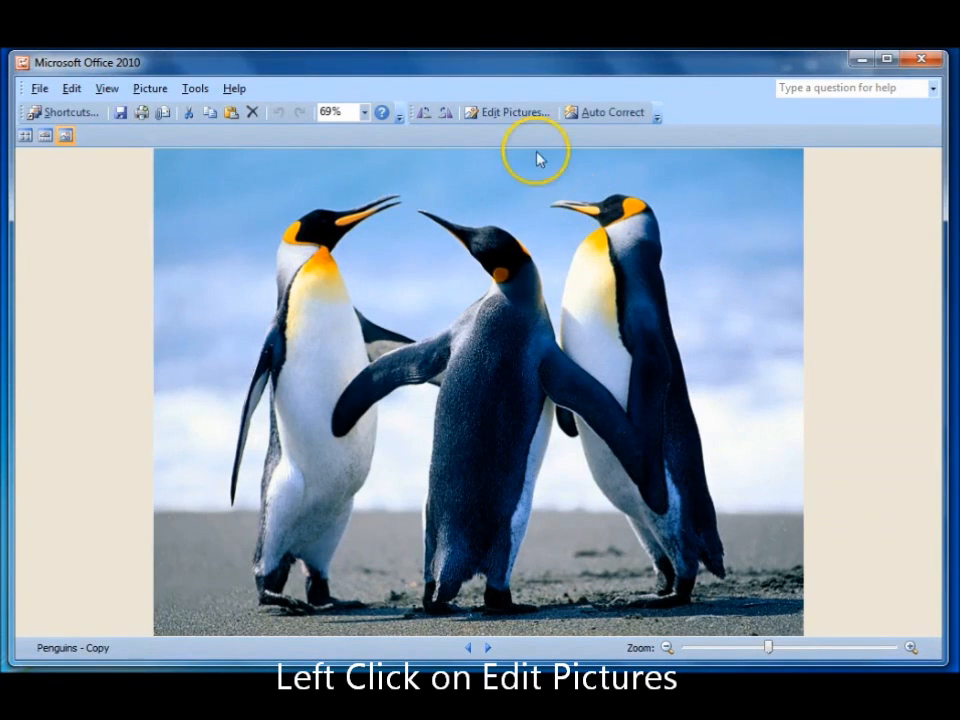
mouse_move(512, 112)
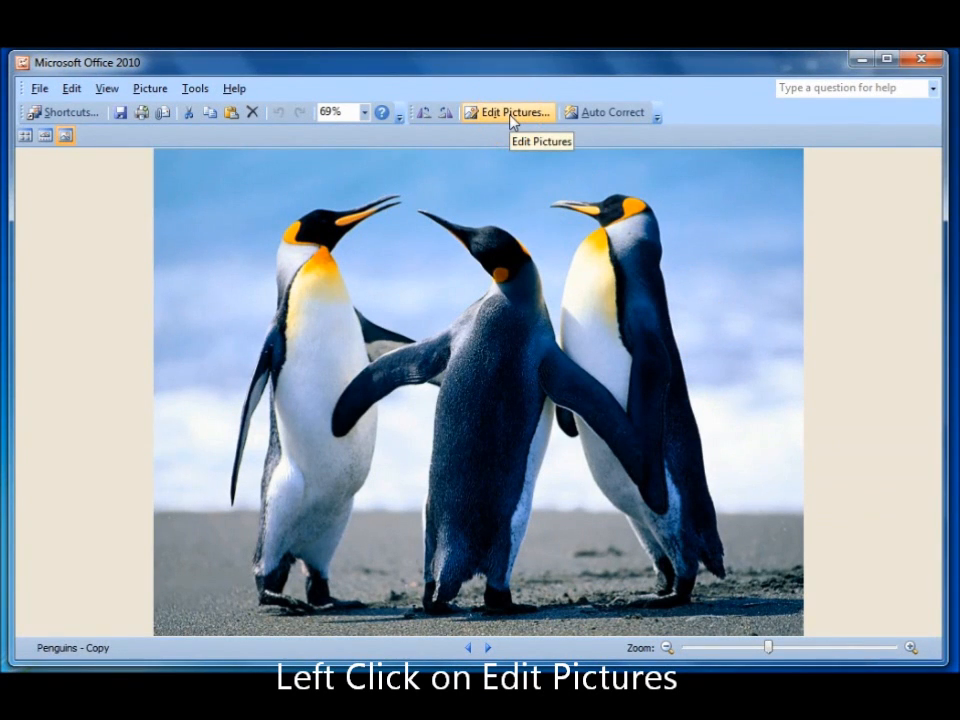
left_click(508, 112)
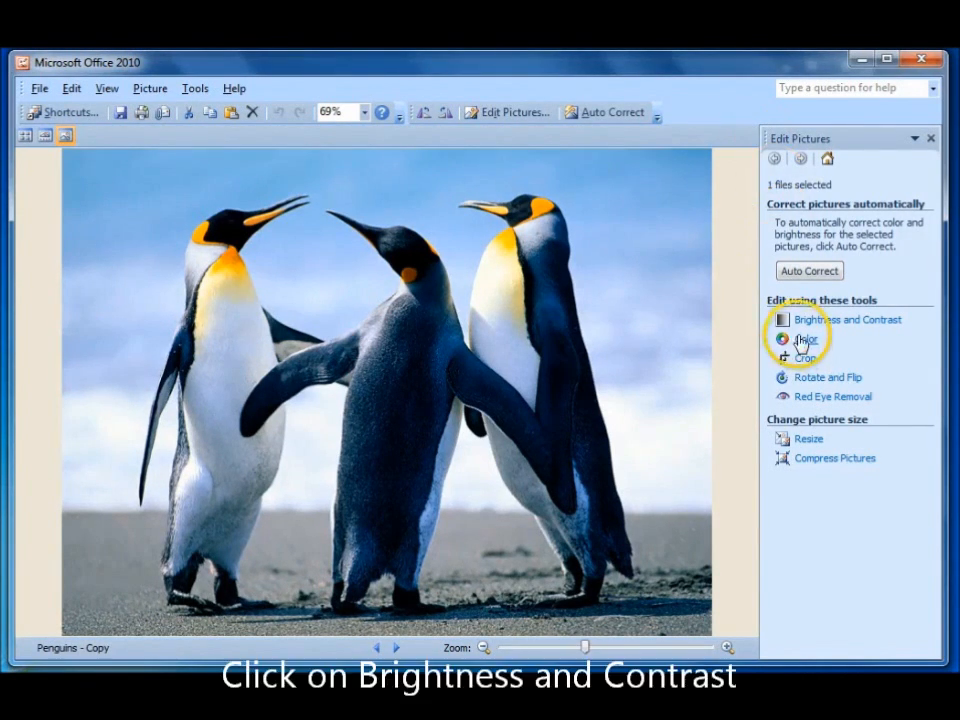
left_click(848, 320)
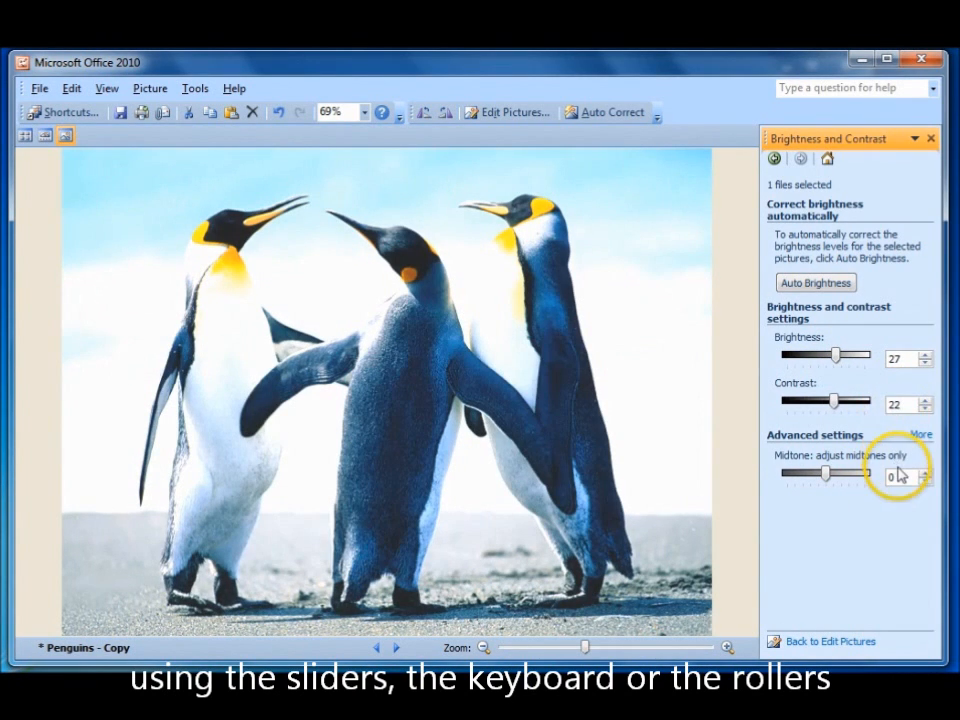
left_click(924, 472)
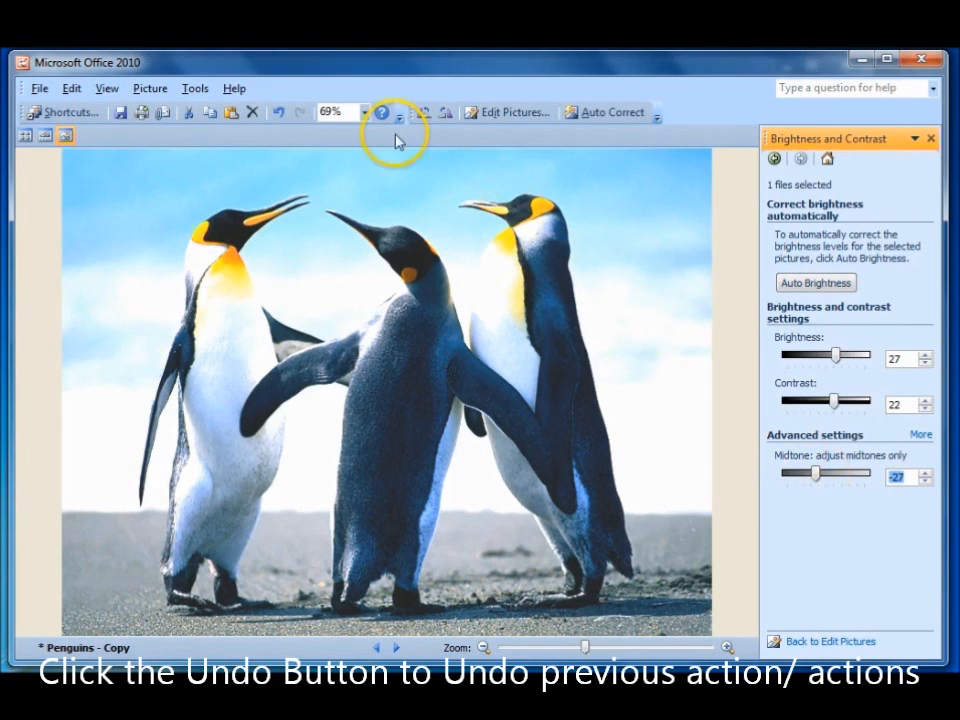
left_click(278, 112)
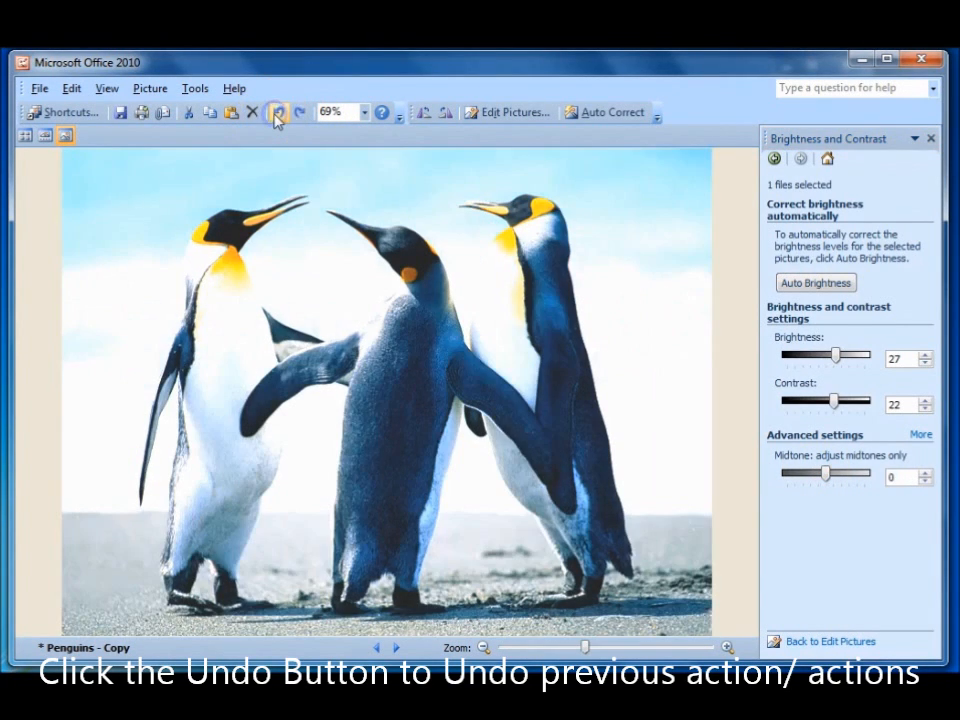
left_click(278, 112)
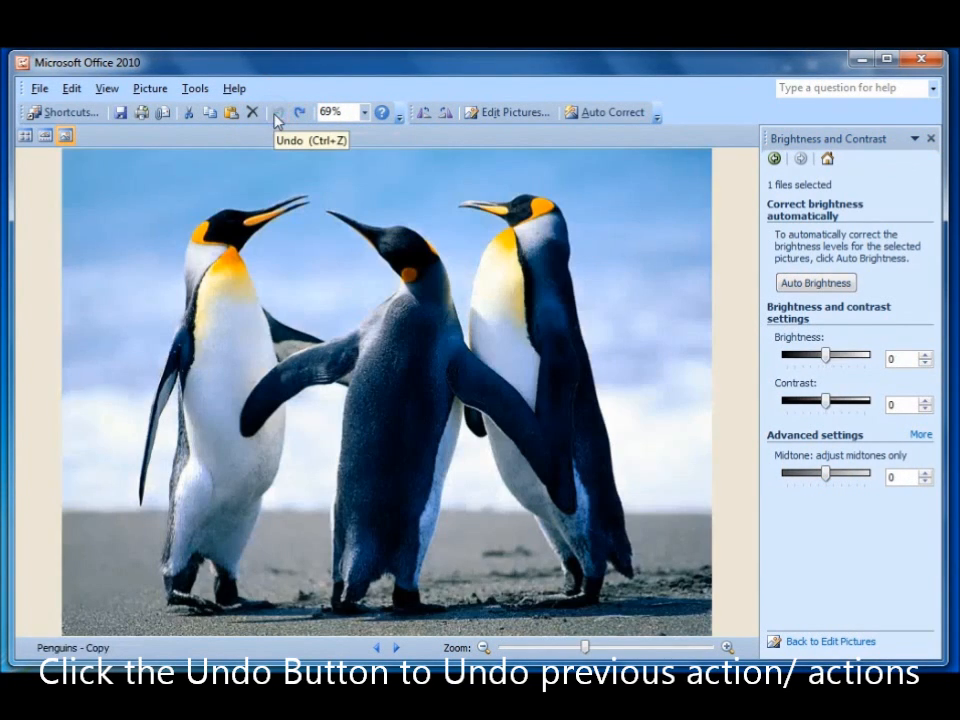
left_click(276, 112)
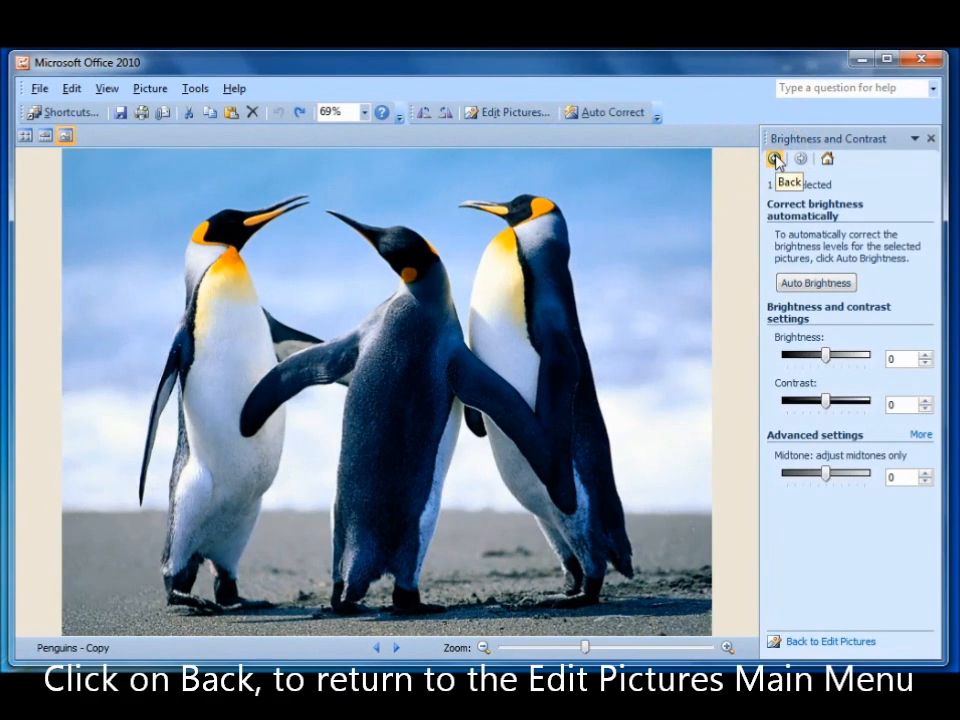
left_click(776, 160)
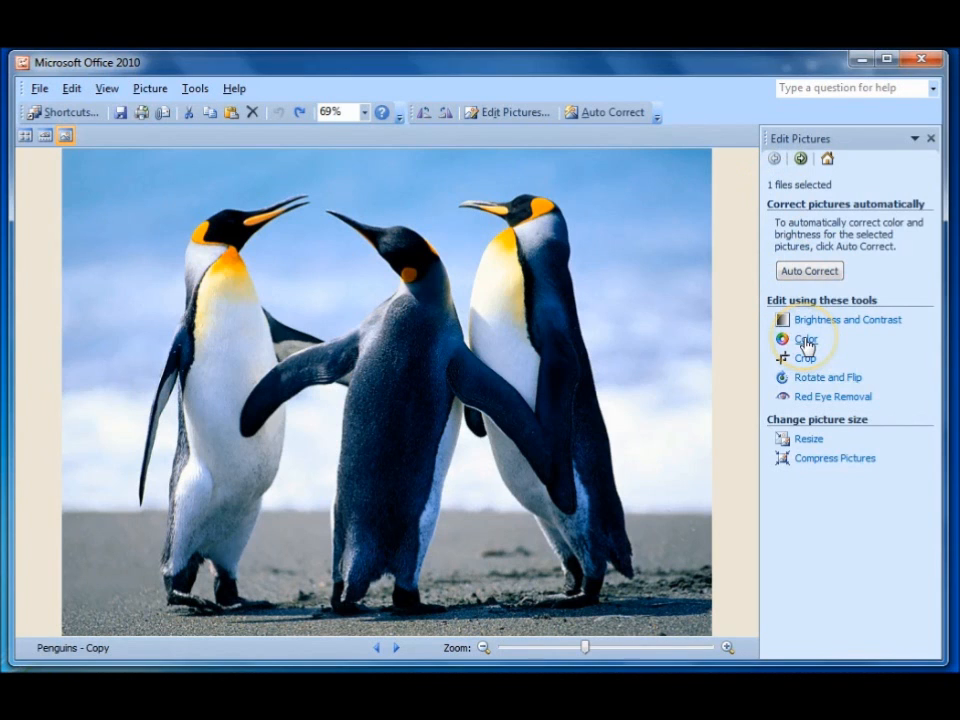
left_click(806, 340)
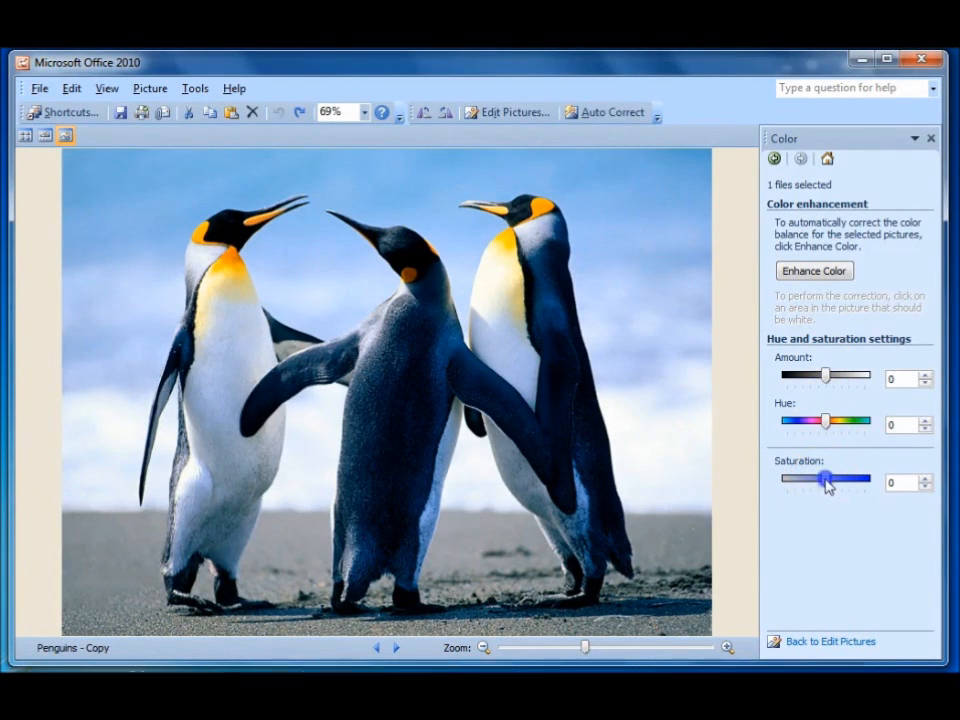
left_click_drag(828, 482, 782, 482)
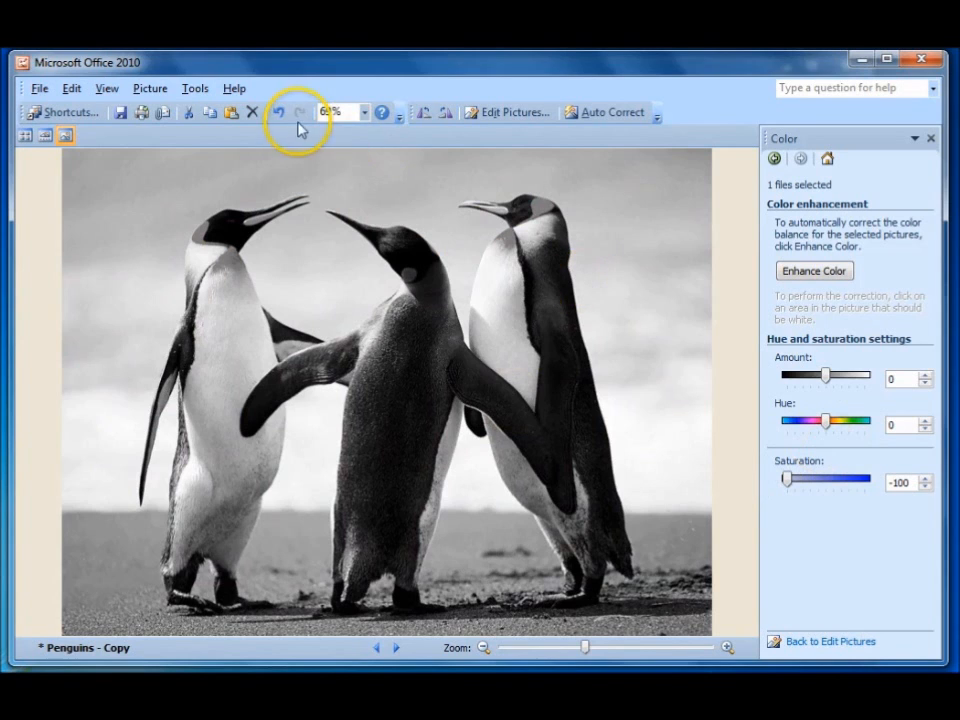
left_click(280, 112)
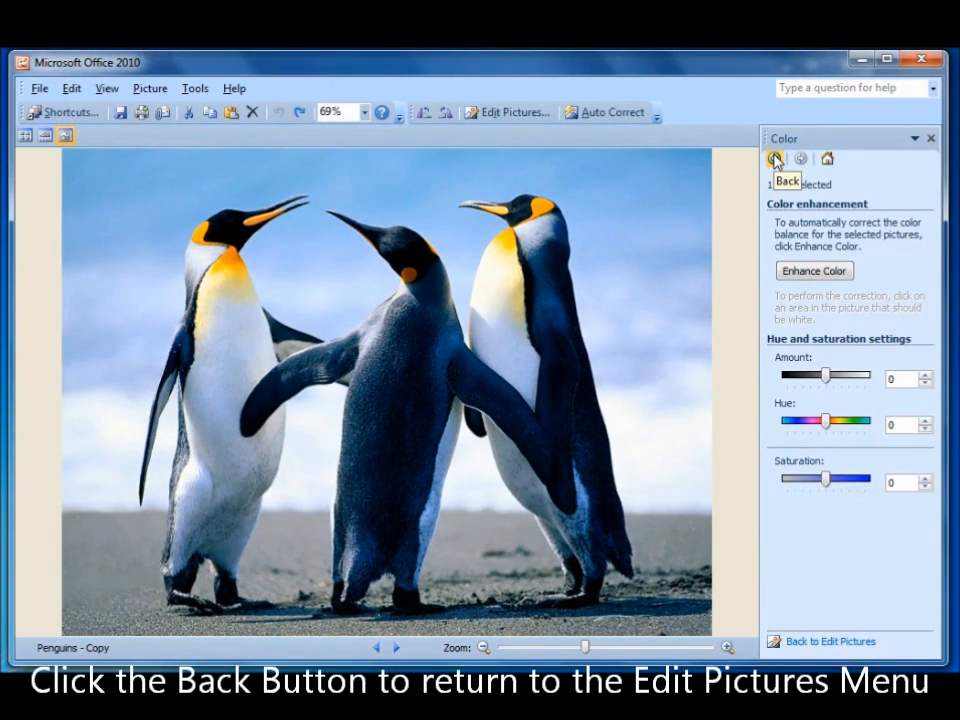
left_click(776, 160)
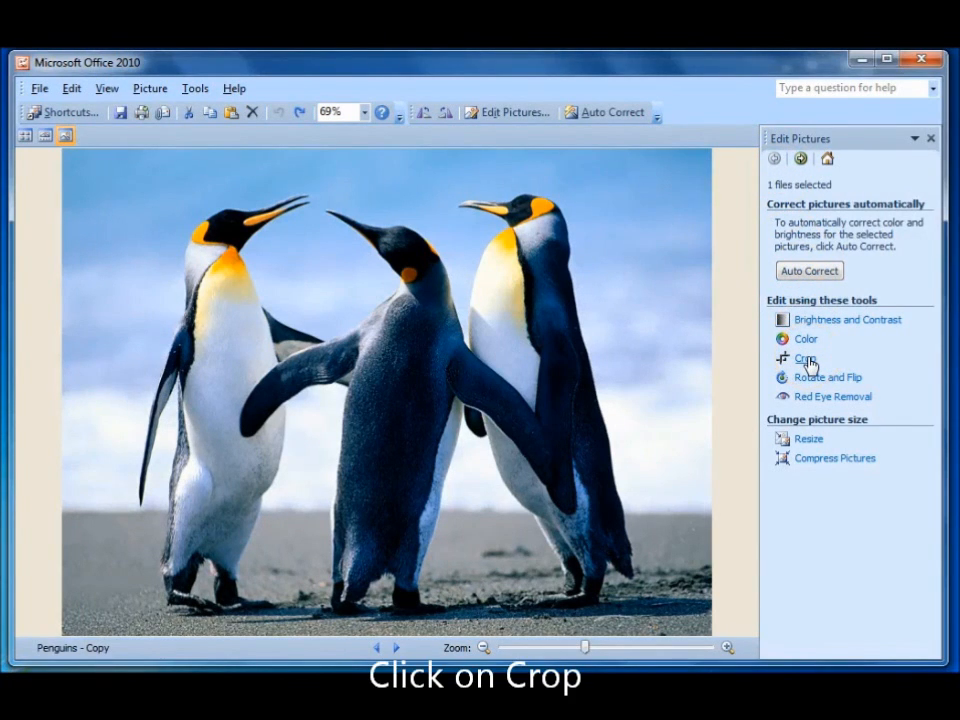
- Crop the penguins photo to a smaller area around the penguins, then undo back to 1024 x 768
left_click(806, 360)
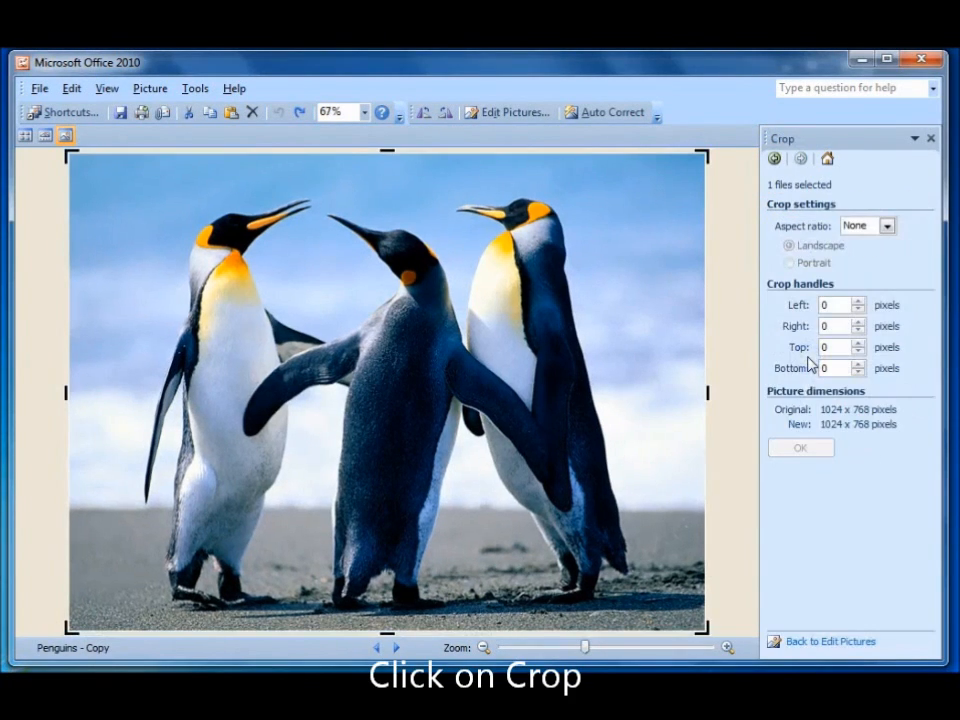
mouse_move(716, 408)
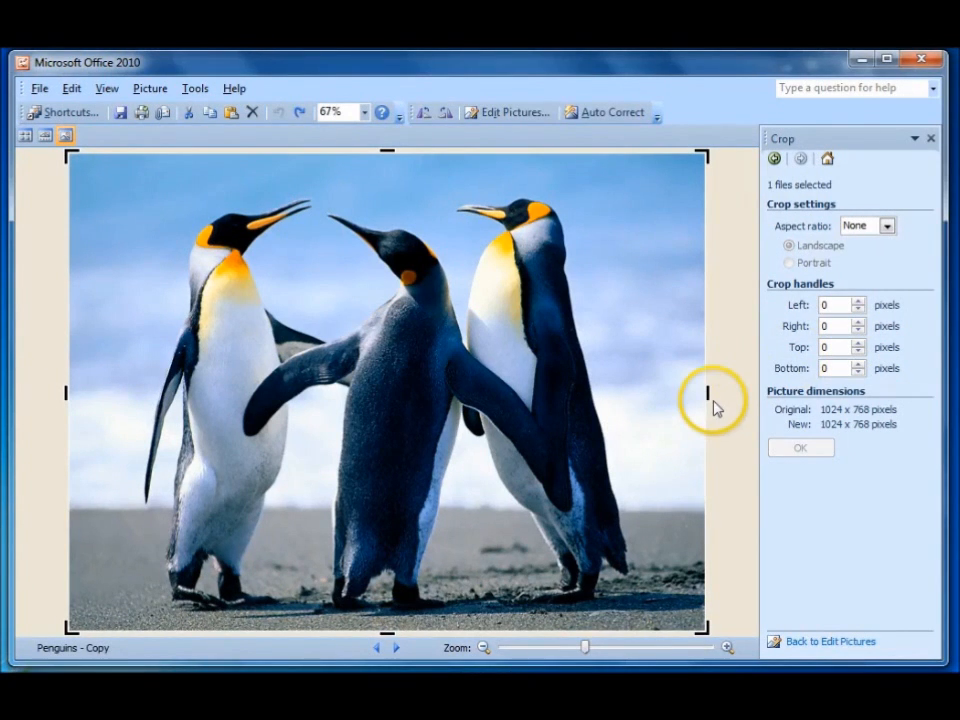
left_click_drag(704, 384, 660, 384)
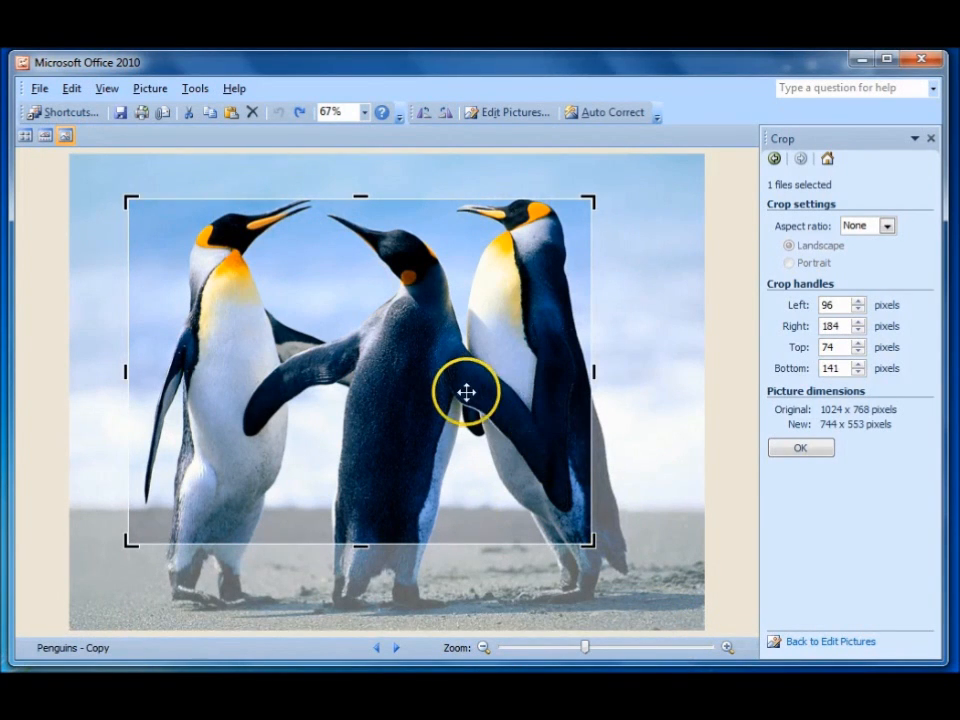
mouse_move(504, 370)
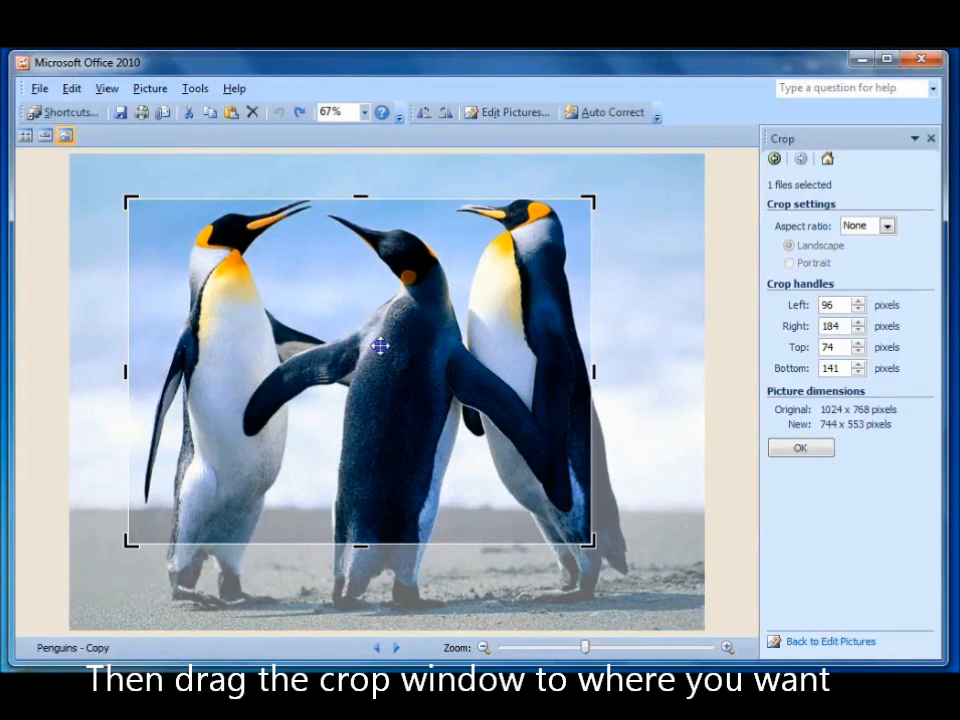
left_click_drag(380, 346, 380, 308)
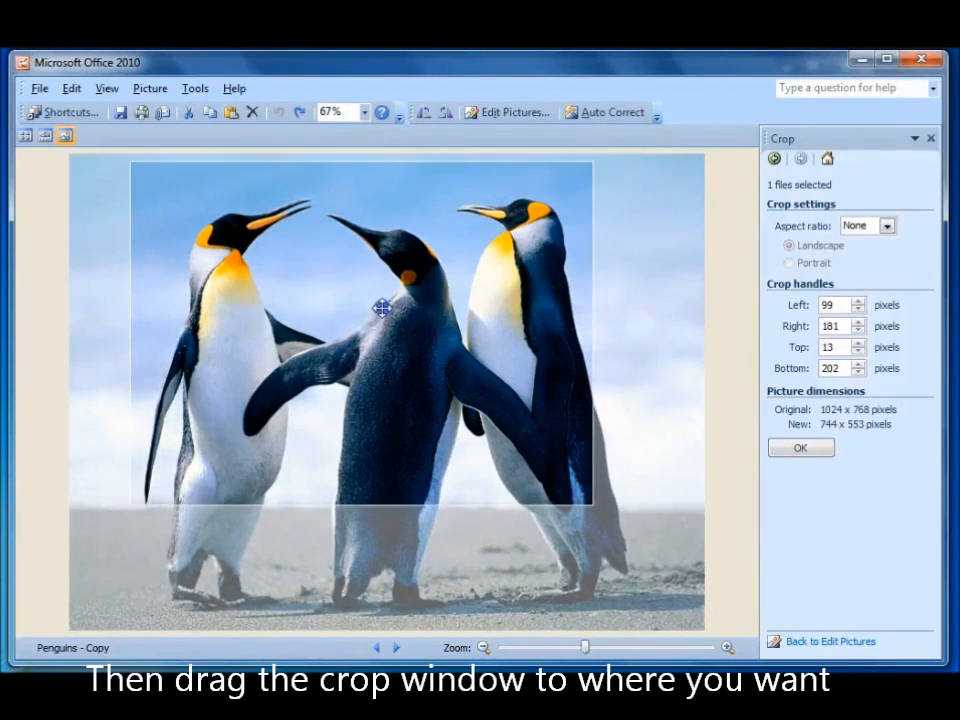
left_click_drag(380, 308, 252, 292)
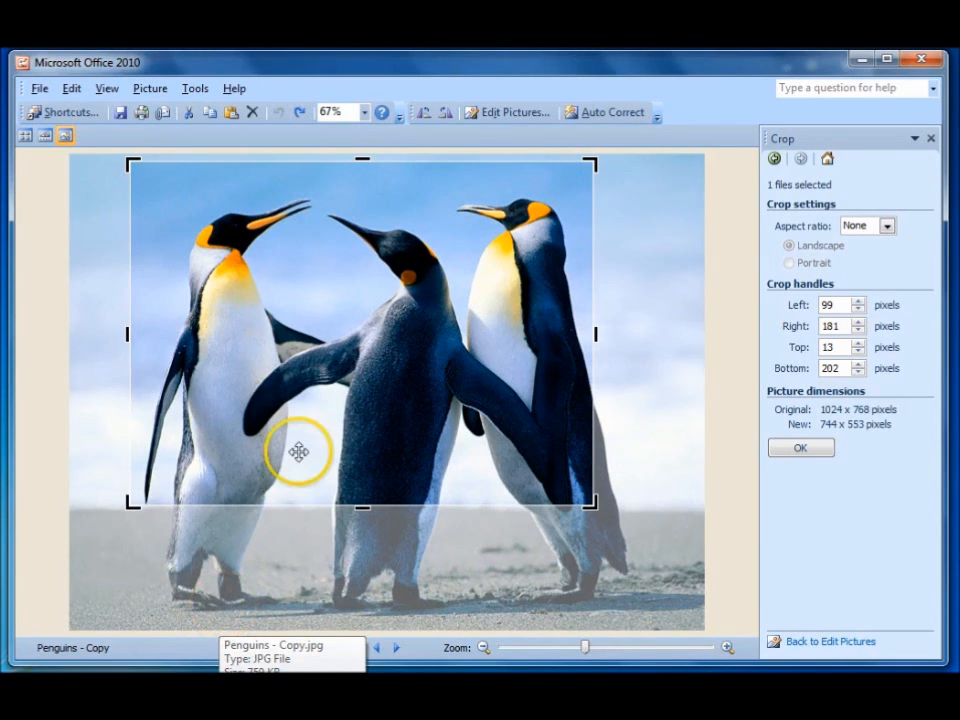
left_click(800, 448)
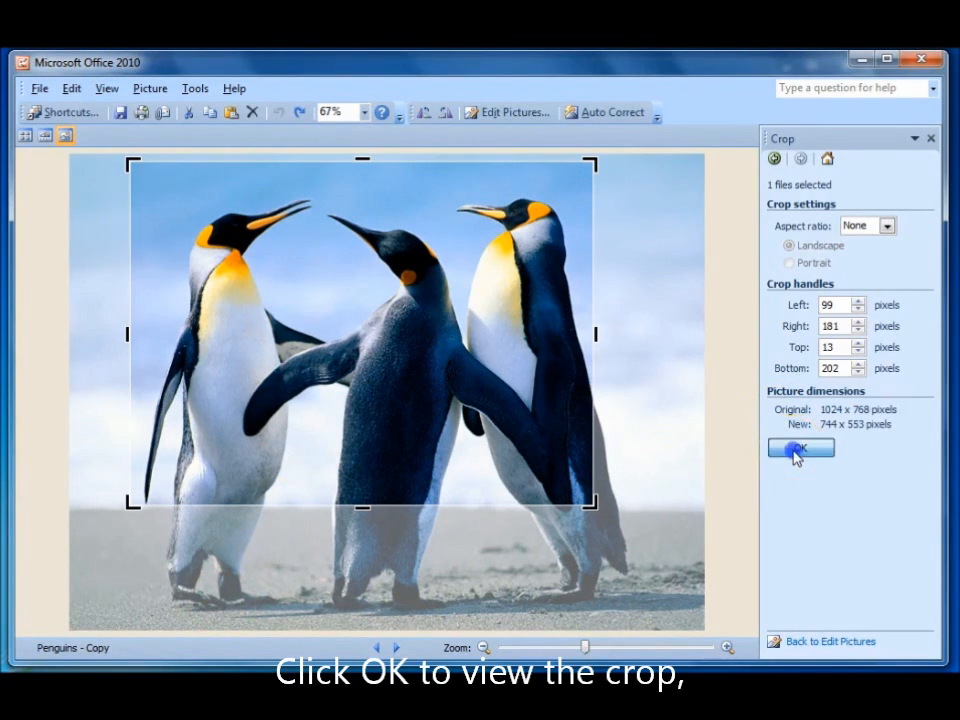
left_click(800, 448)
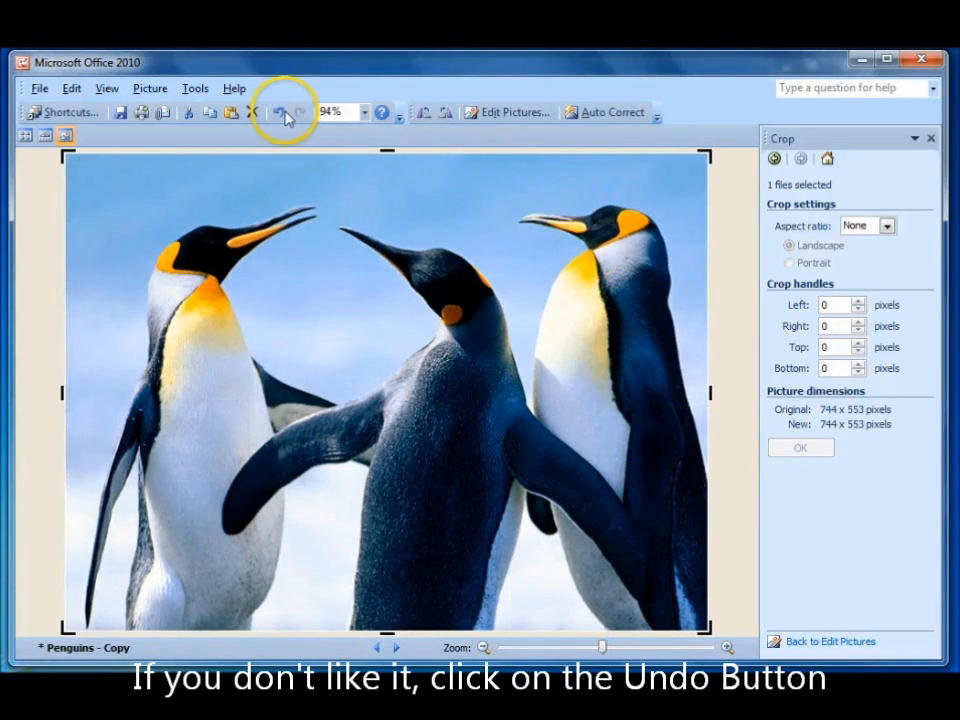
left_click(282, 112)
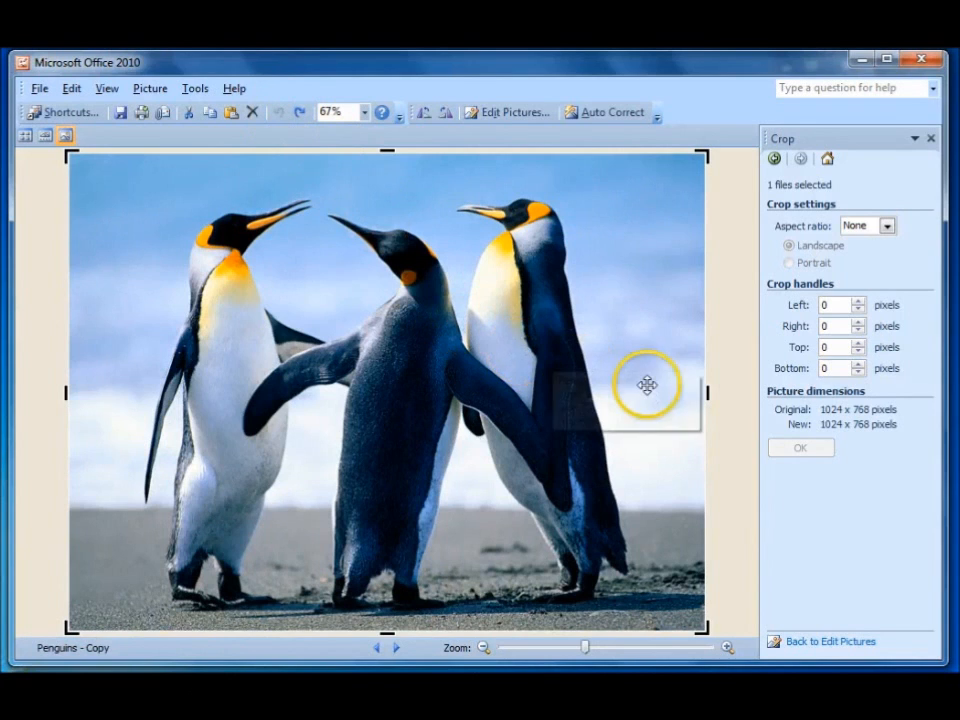
mouse_move(648, 388)
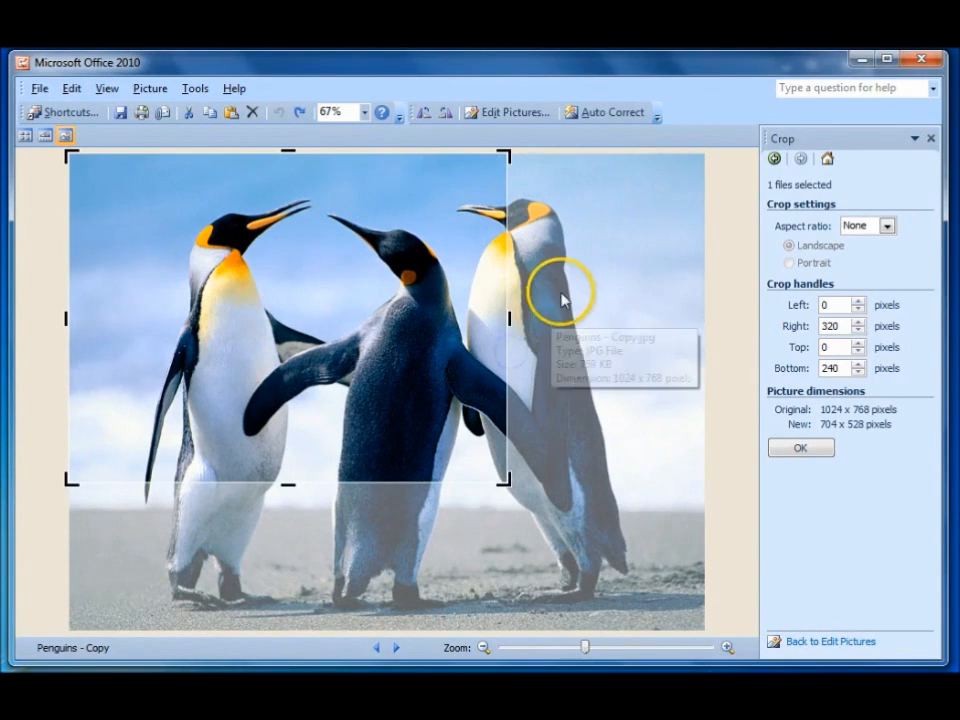
mouse_move(218, 544)
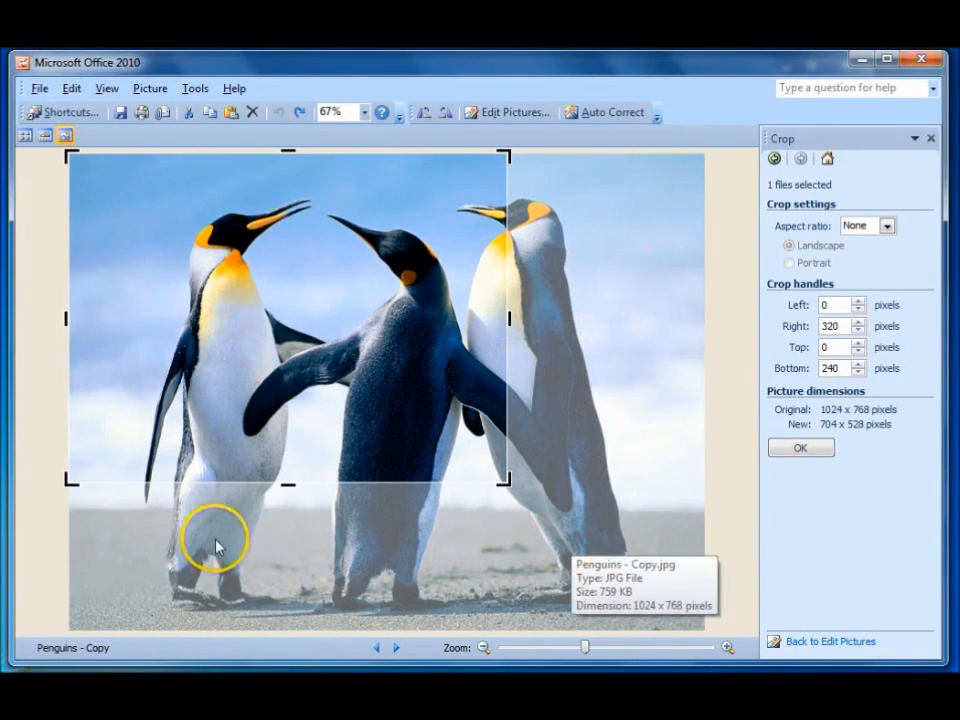
mouse_move(610, 290)
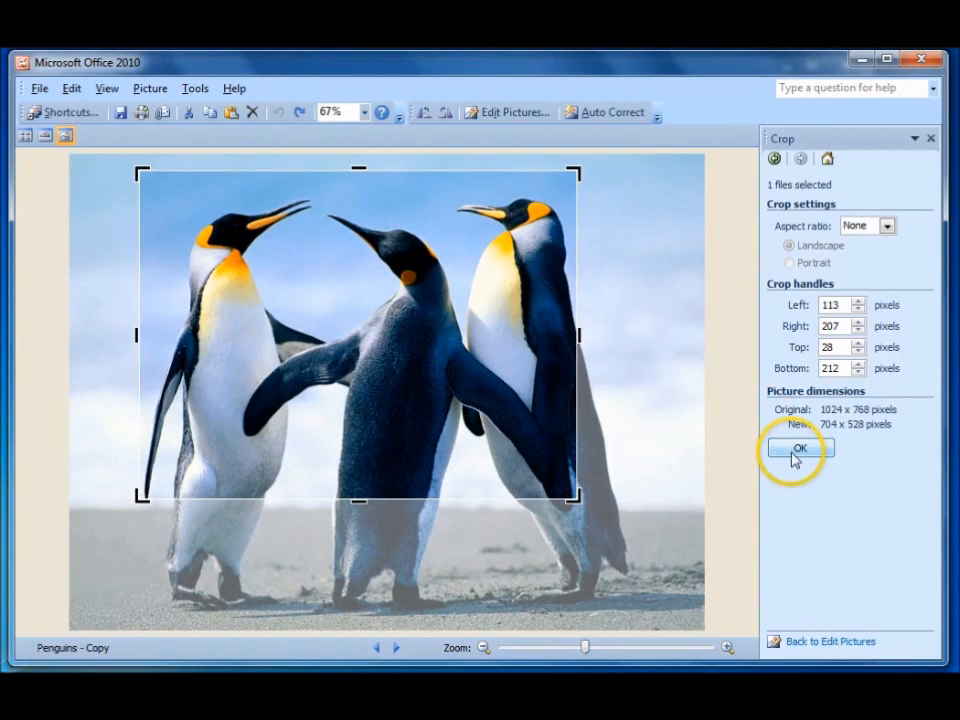
- Apply a second centre crop to the penguins photo and undo it again
left_click(800, 448)
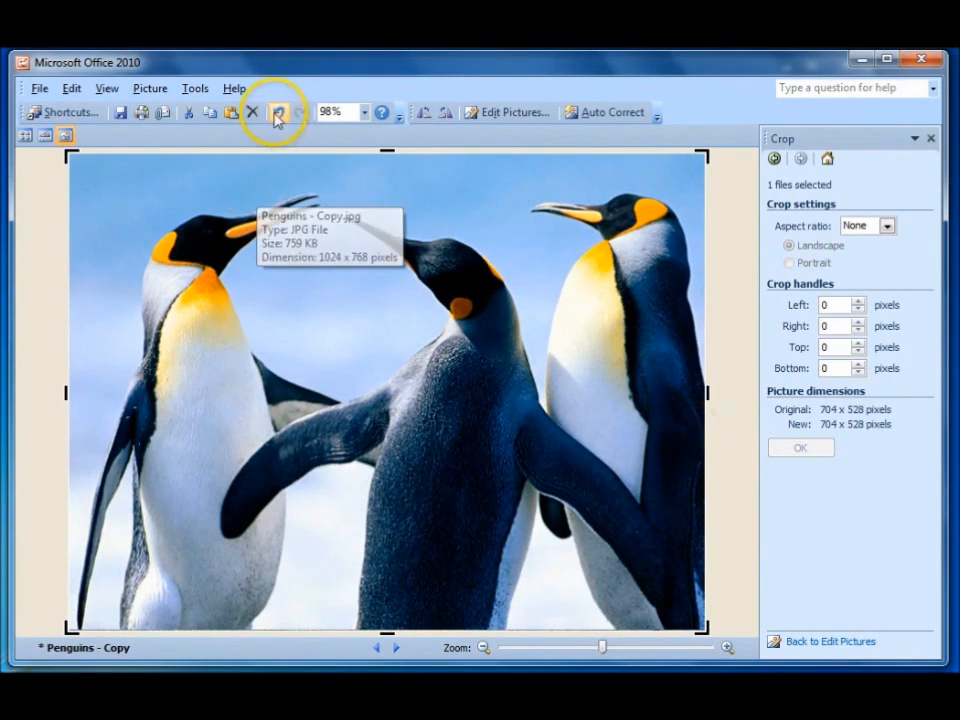
left_click(278, 112)
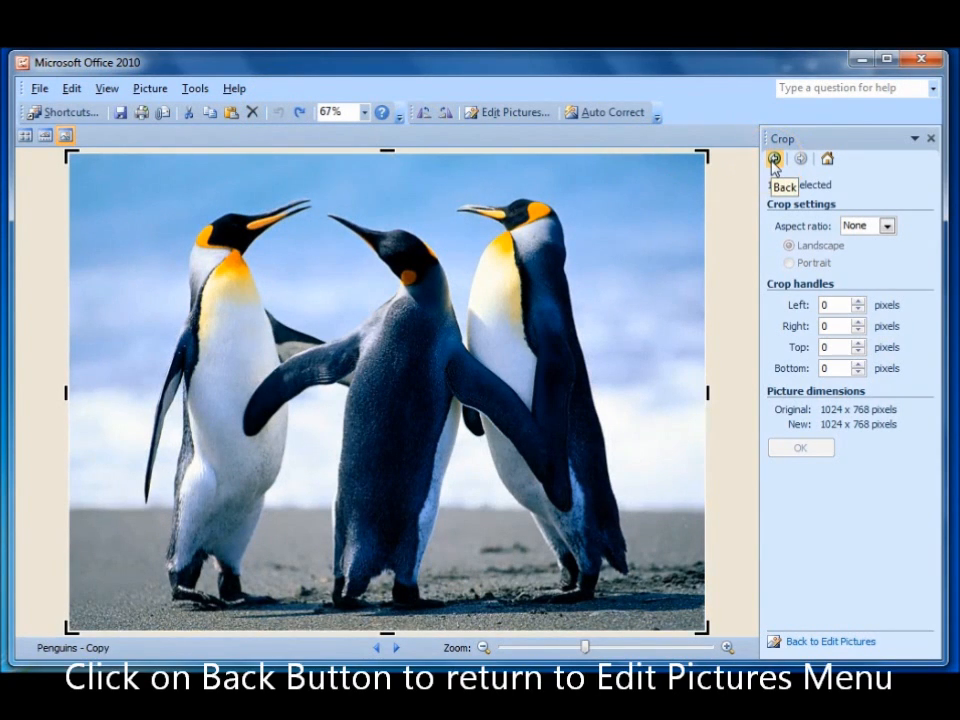
- Rotate the penguins photo left and back right, then flip it horizontally and vertically
left_click(772, 160)
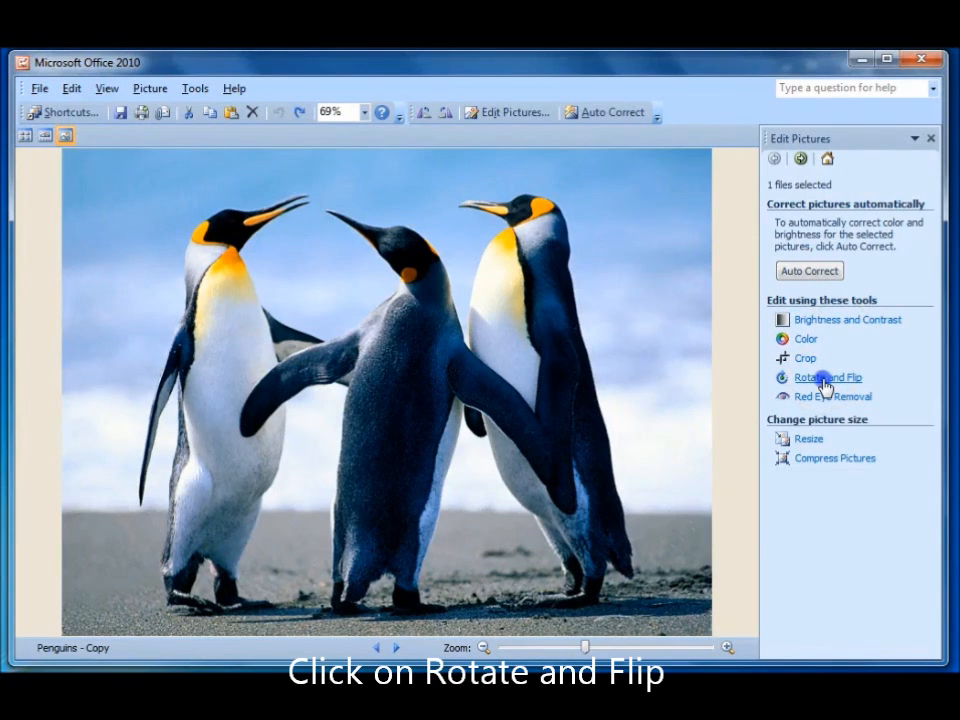
left_click(826, 376)
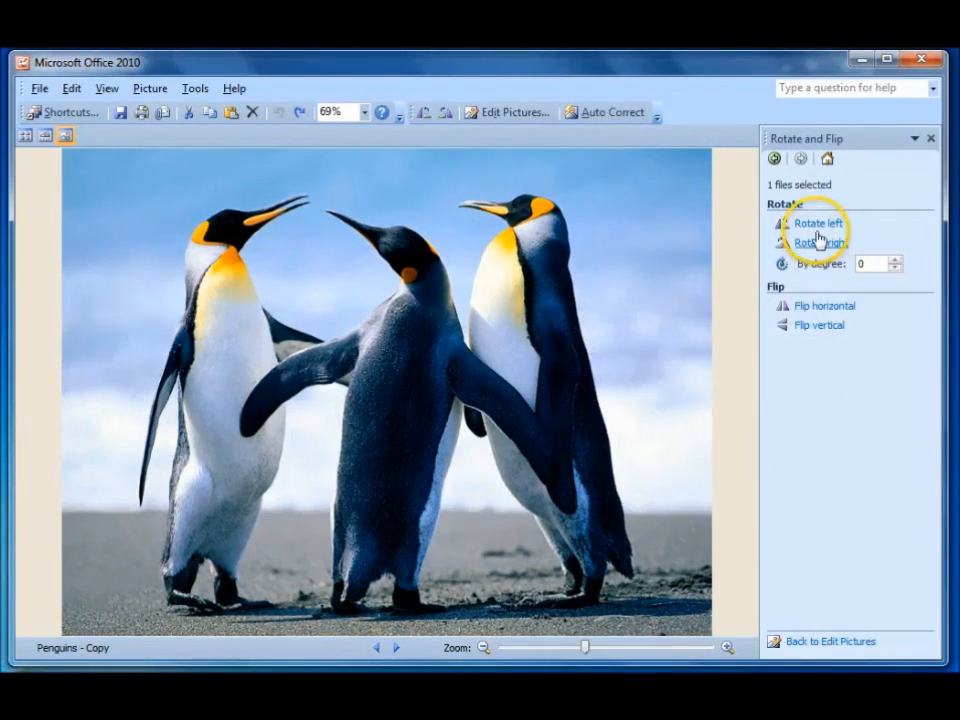
left_click(820, 224)
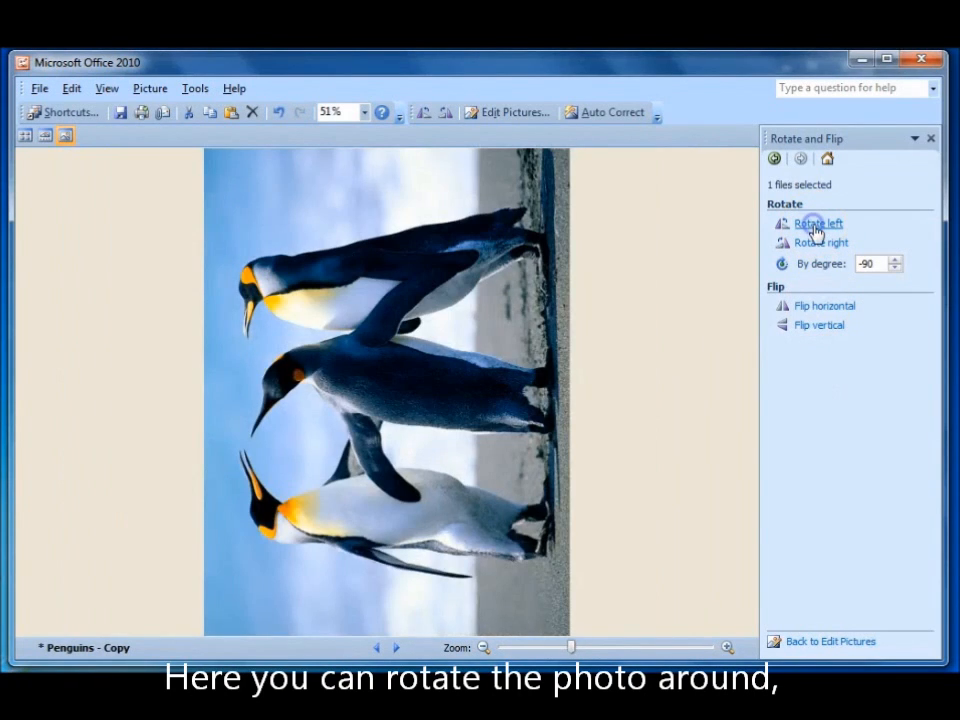
left_click(820, 242)
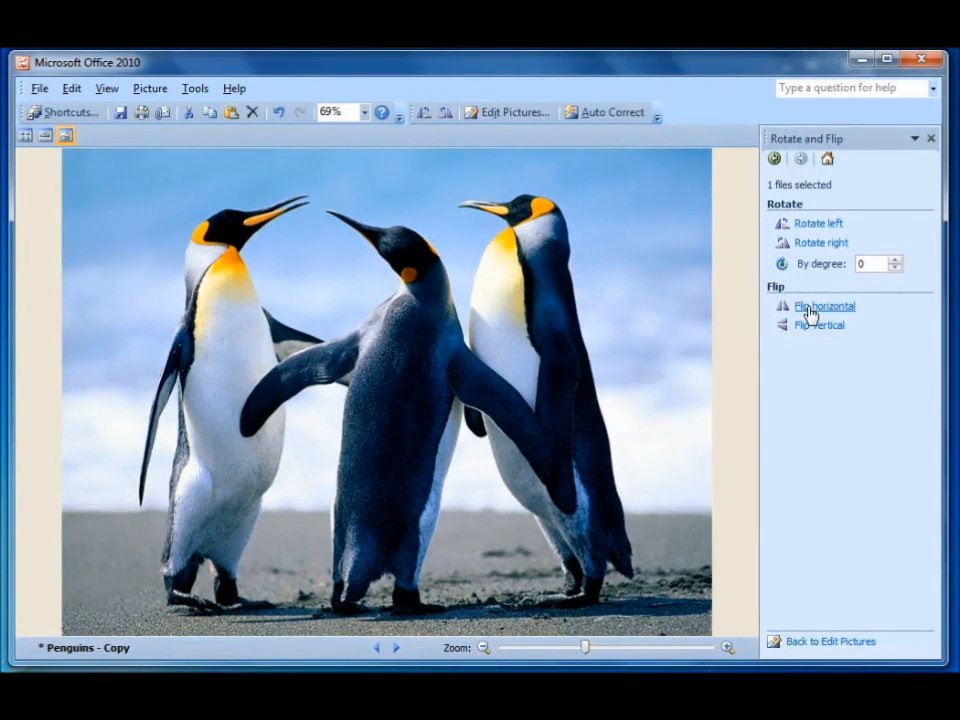
left_click(824, 306)
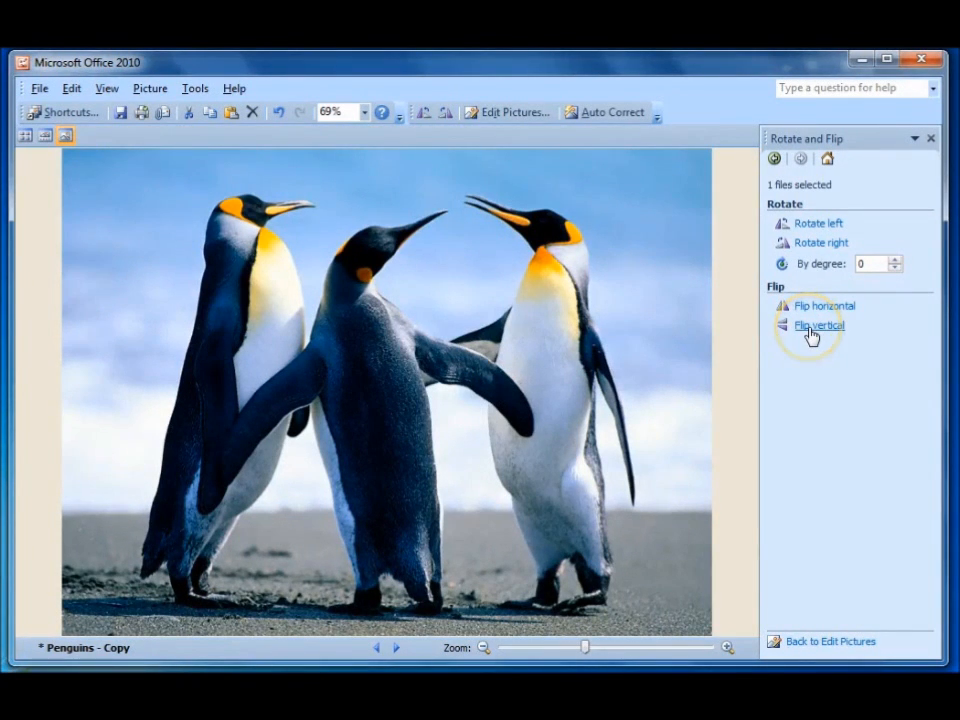
left_click(818, 324)
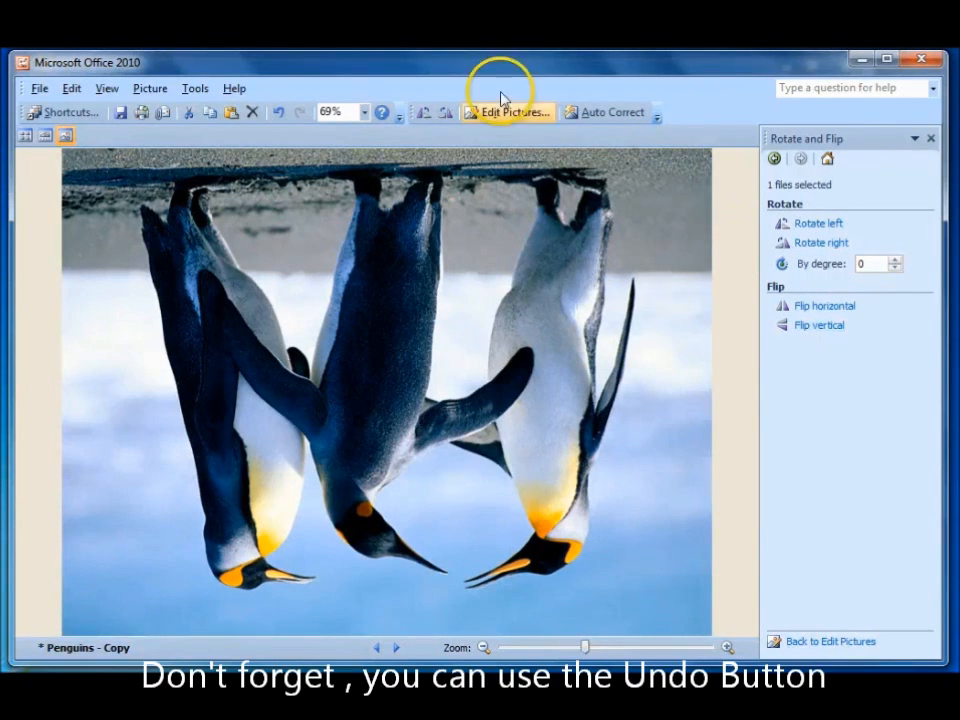
mouse_move(278, 112)
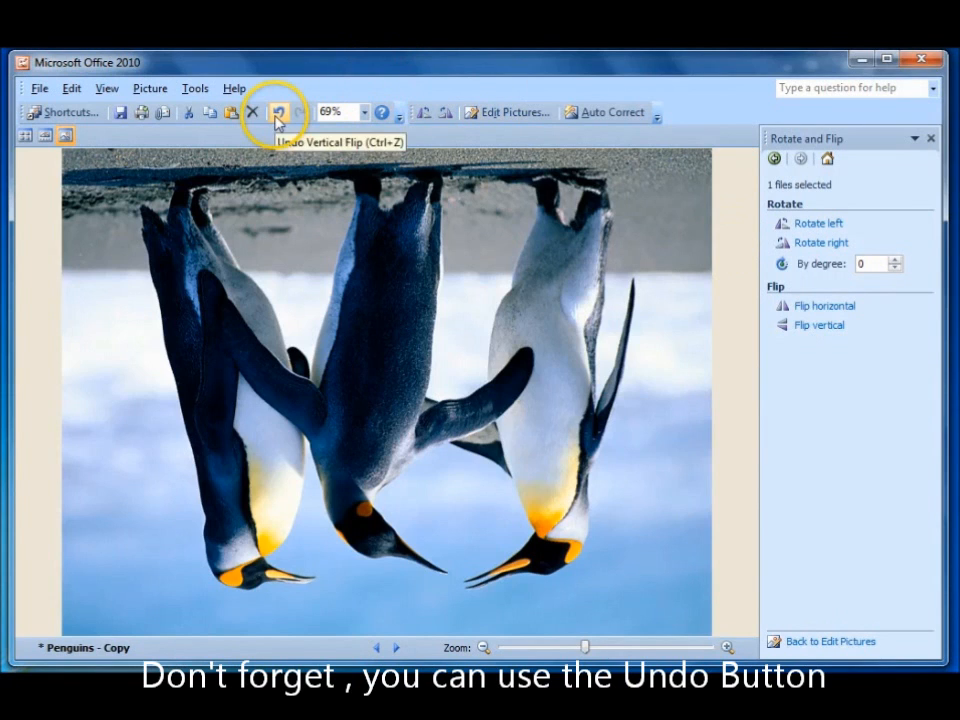
- Undo both flips, restoring the upright photo, and return to the editing tools
left_click(278, 112)
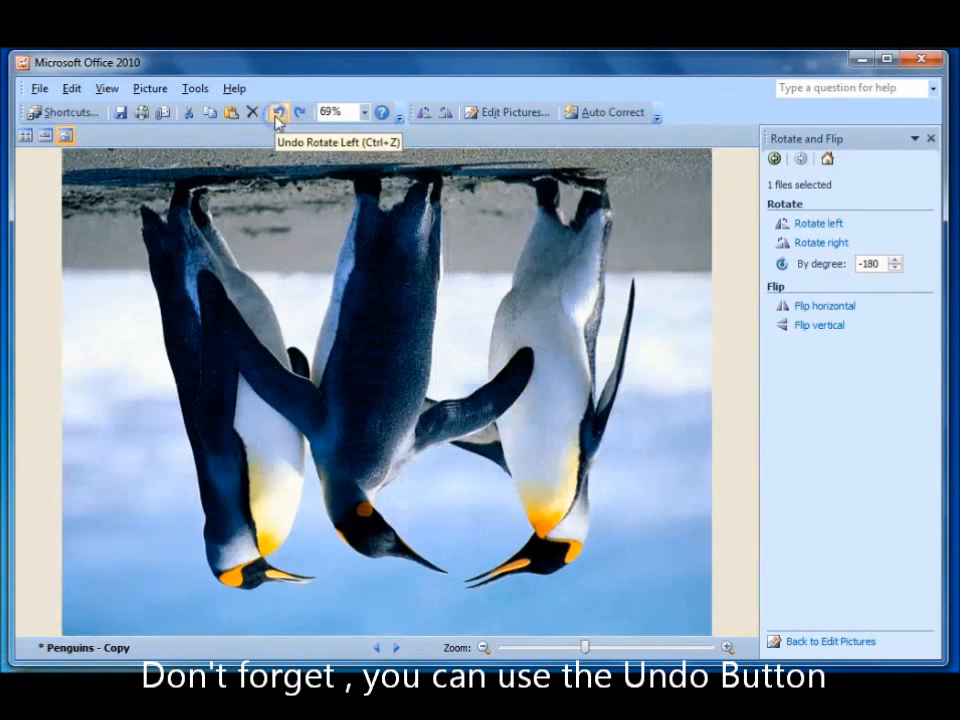
left_click(278, 112)
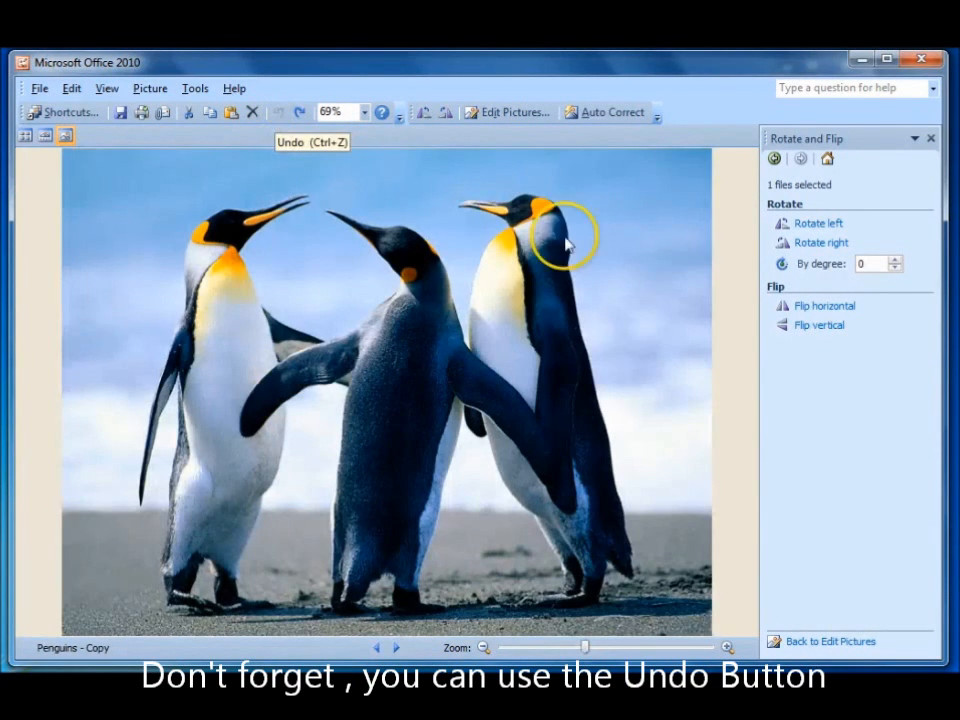
left_click(774, 160)
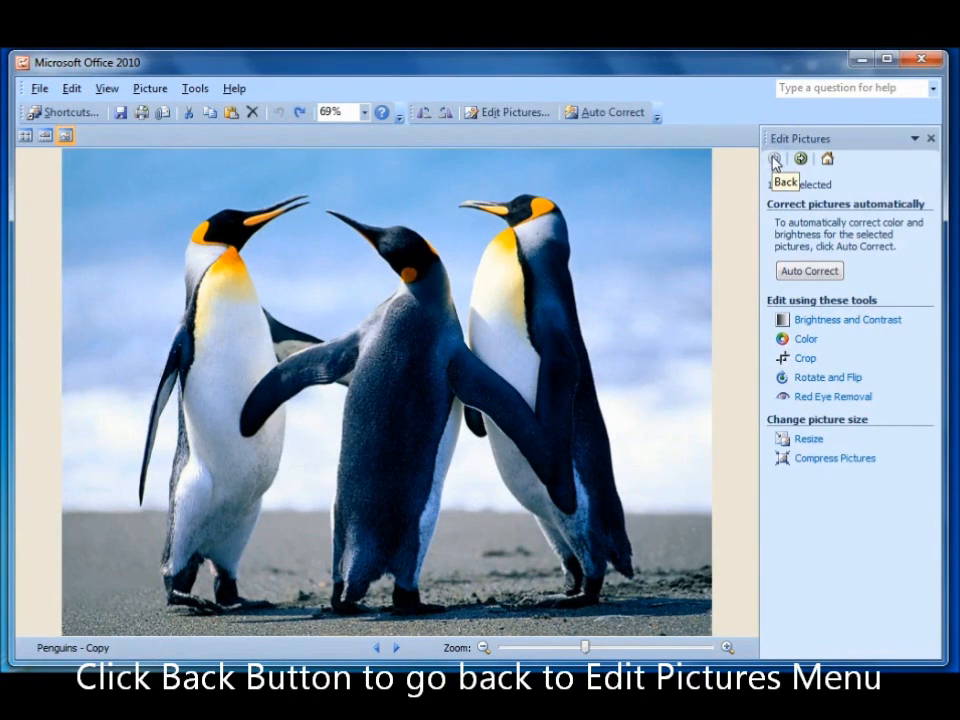
- Mark both penguins' eyes and apply red-eye correction to them
left_click(772, 160)
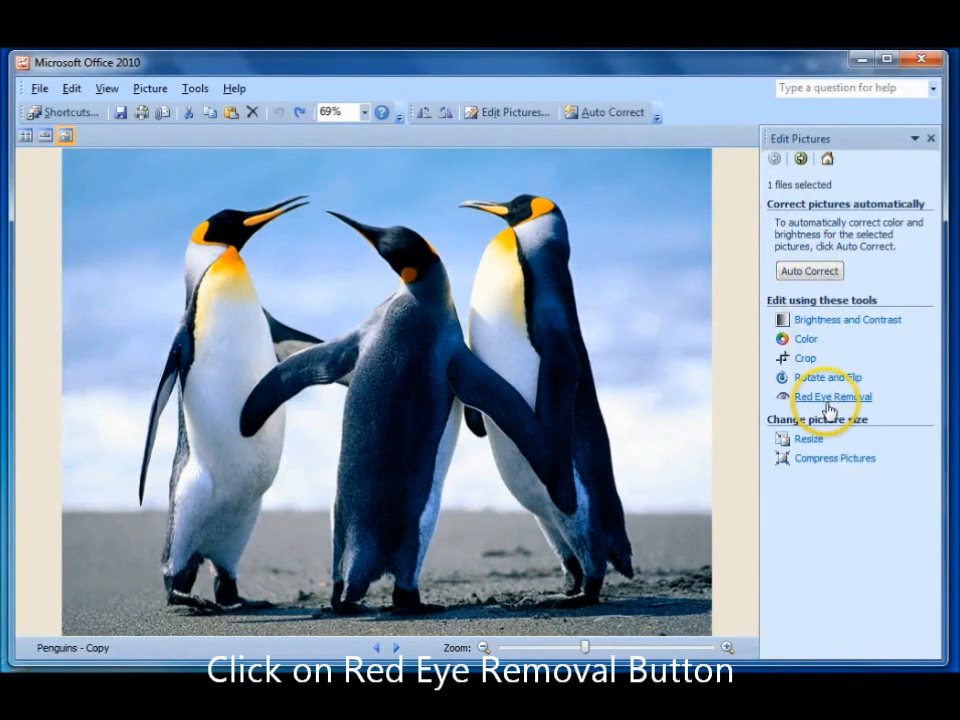
left_click(832, 396)
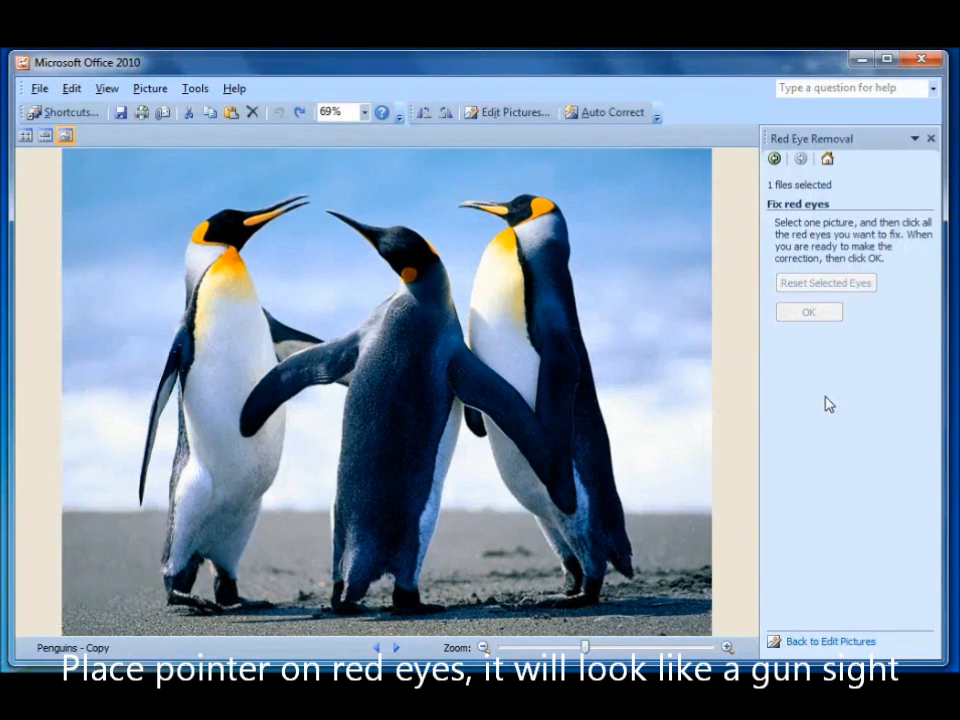
mouse_move(552, 204)
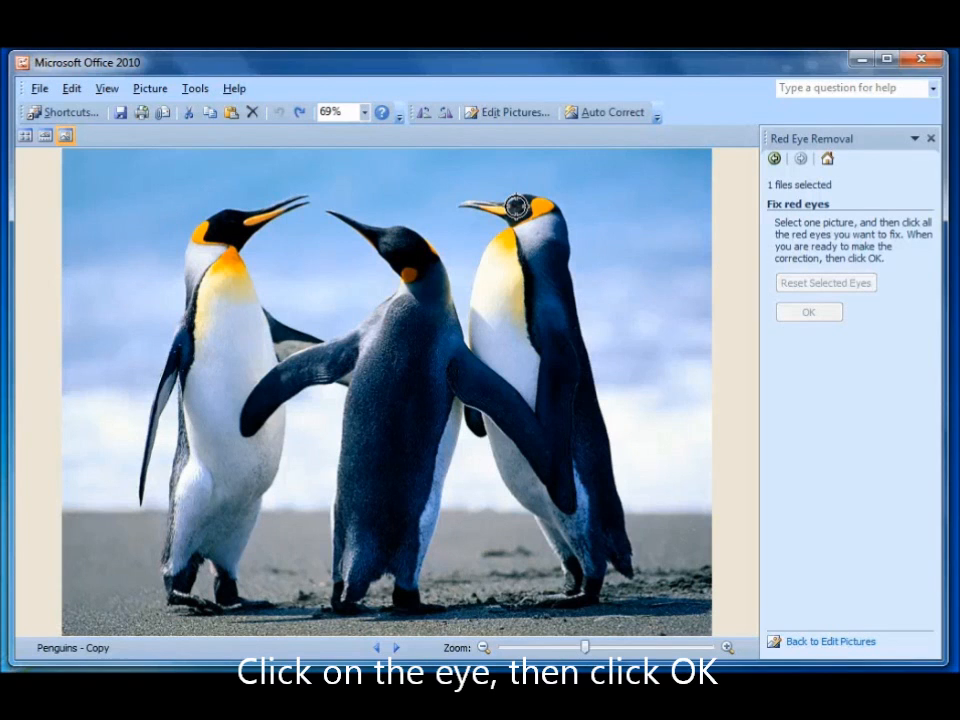
left_click(516, 204)
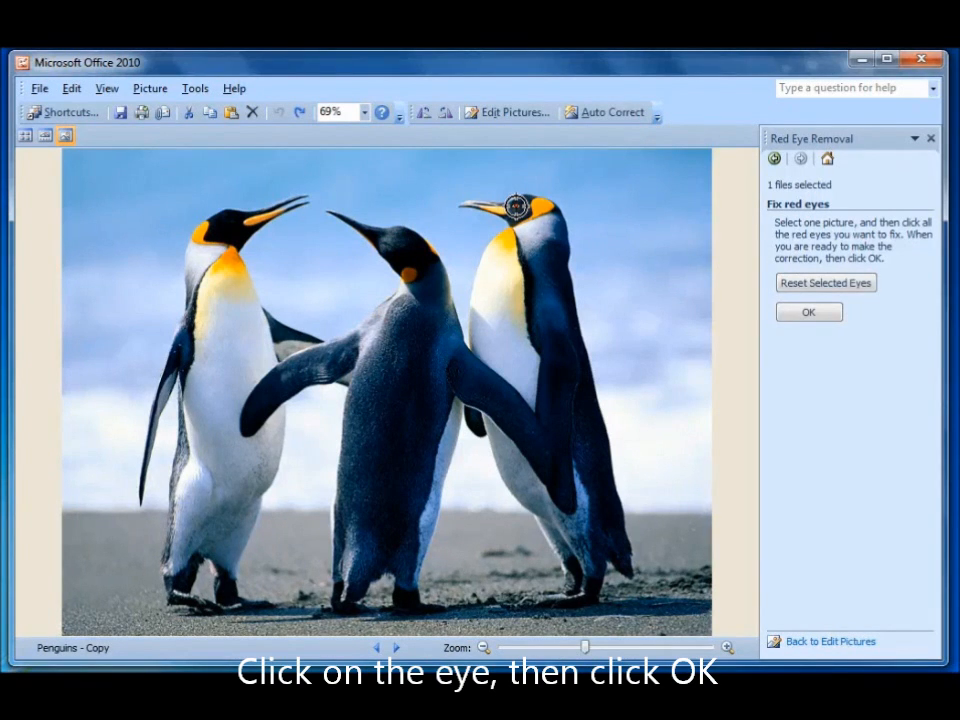
left_click(230, 212)
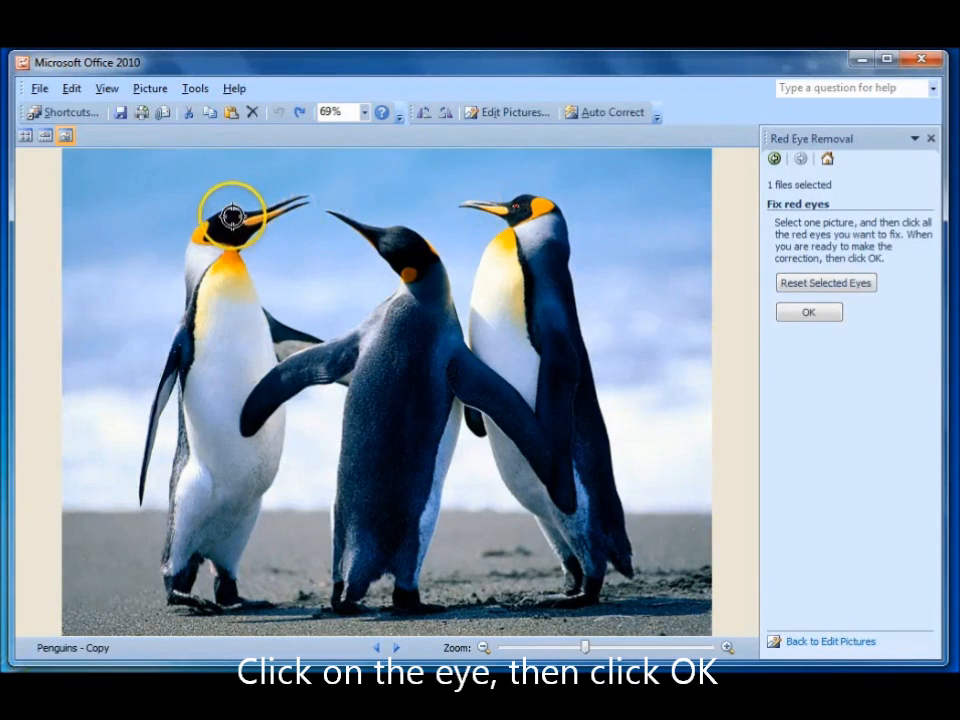
left_click(230, 216)
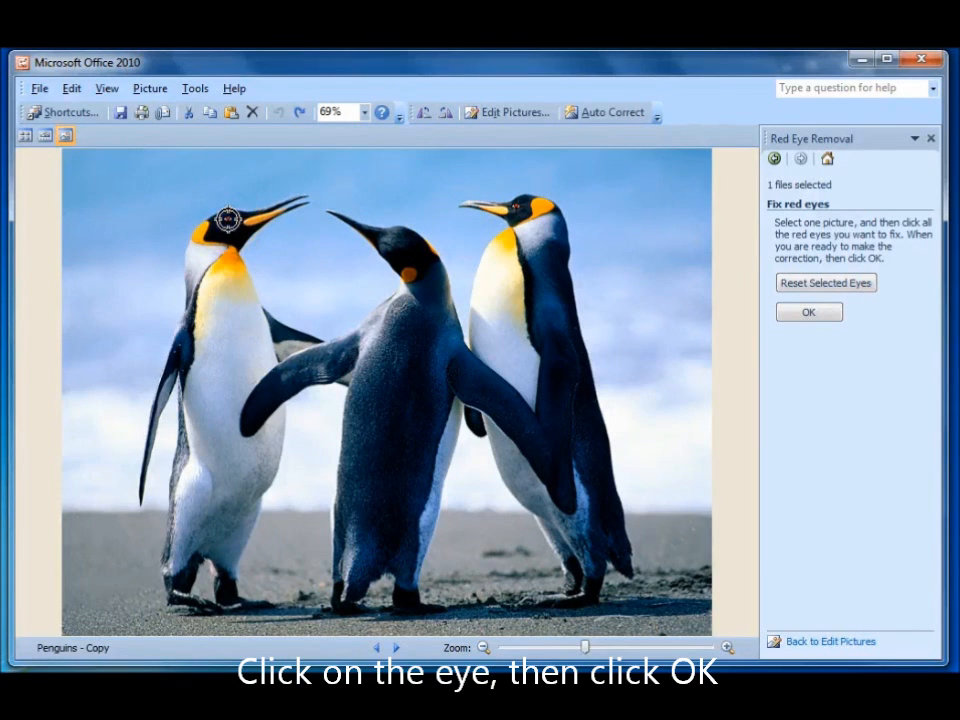
left_click(808, 312)
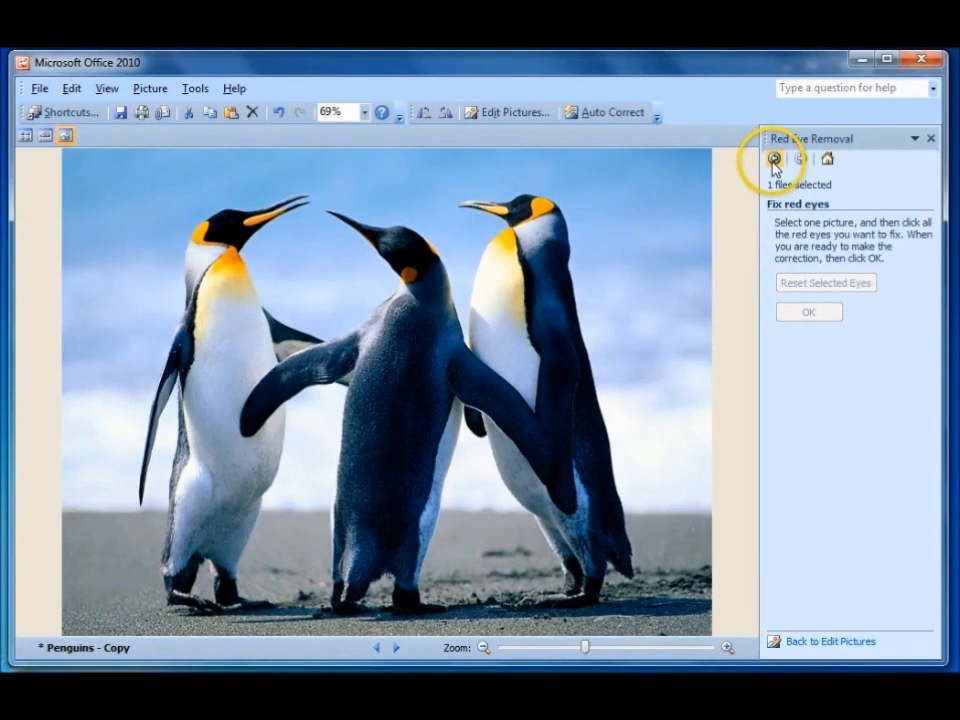
- Leave Red Eye Removal and return to the Edit Pictures tools list
left_click(774, 160)
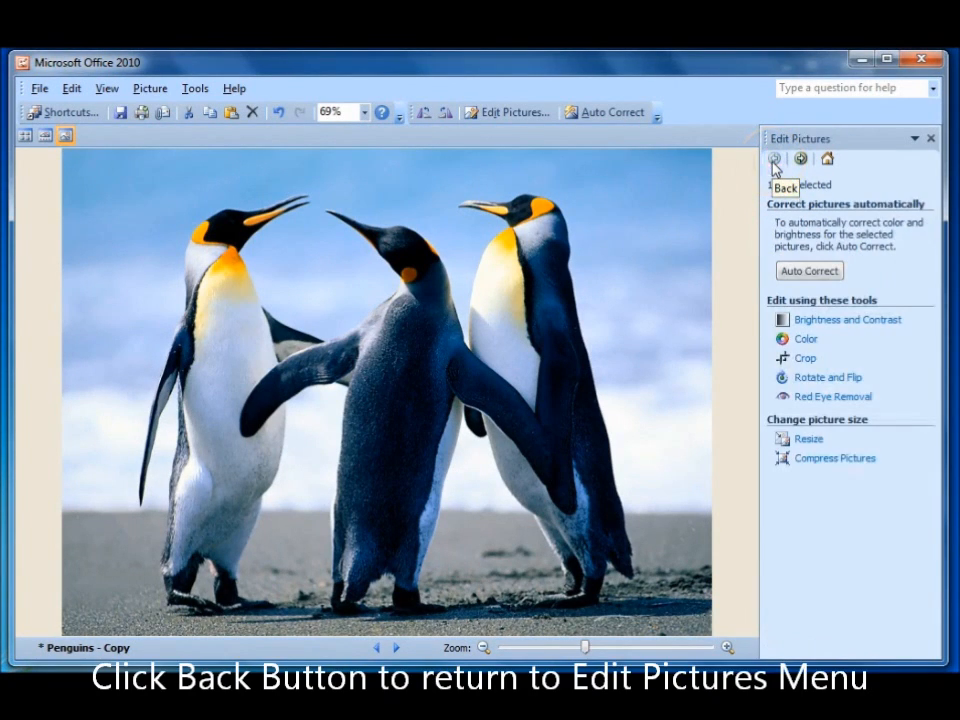
mouse_move(846, 184)
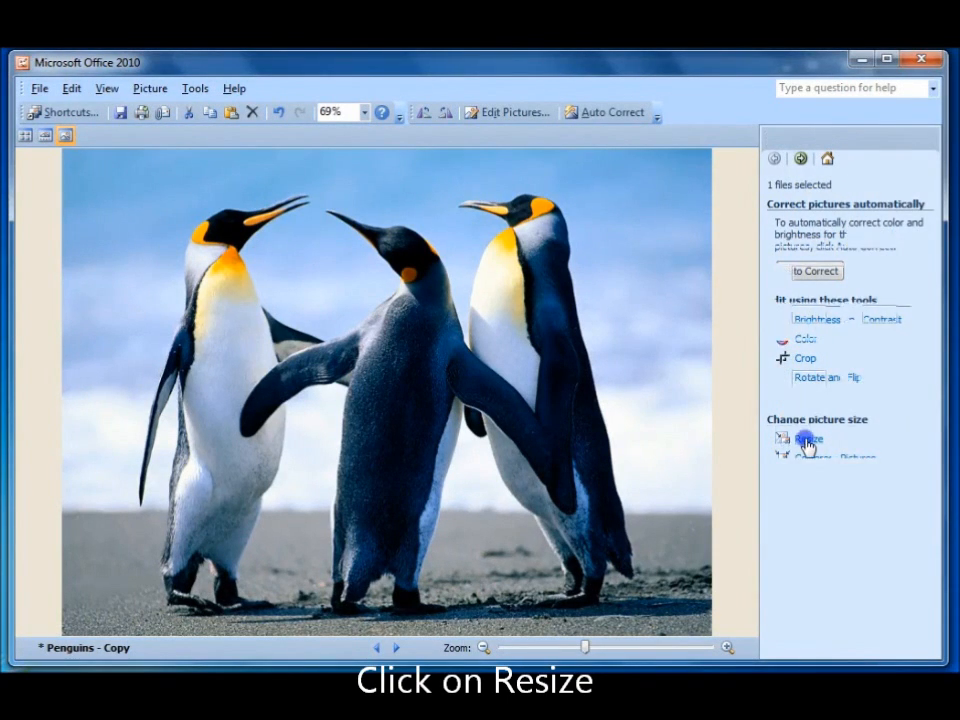
left_click(810, 438)
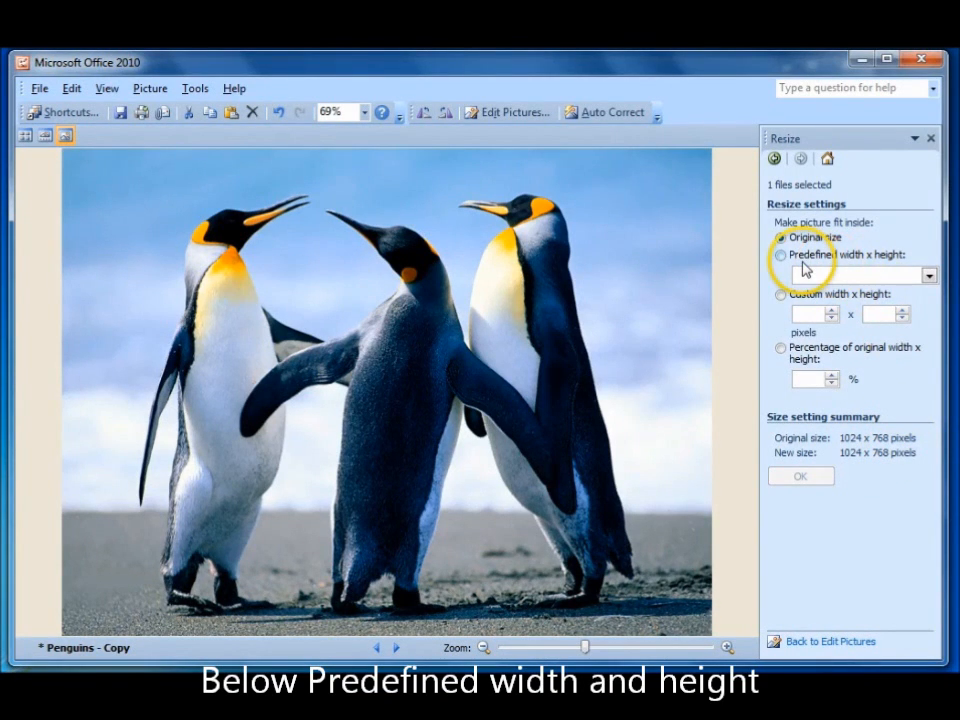
mouse_move(890, 262)
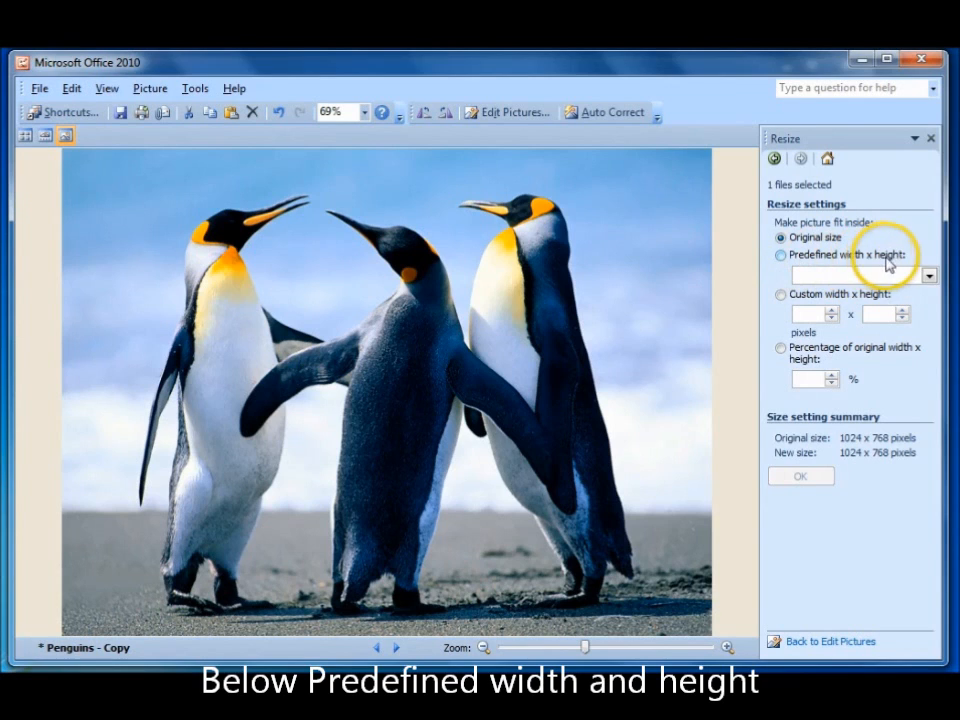
left_click(928, 276)
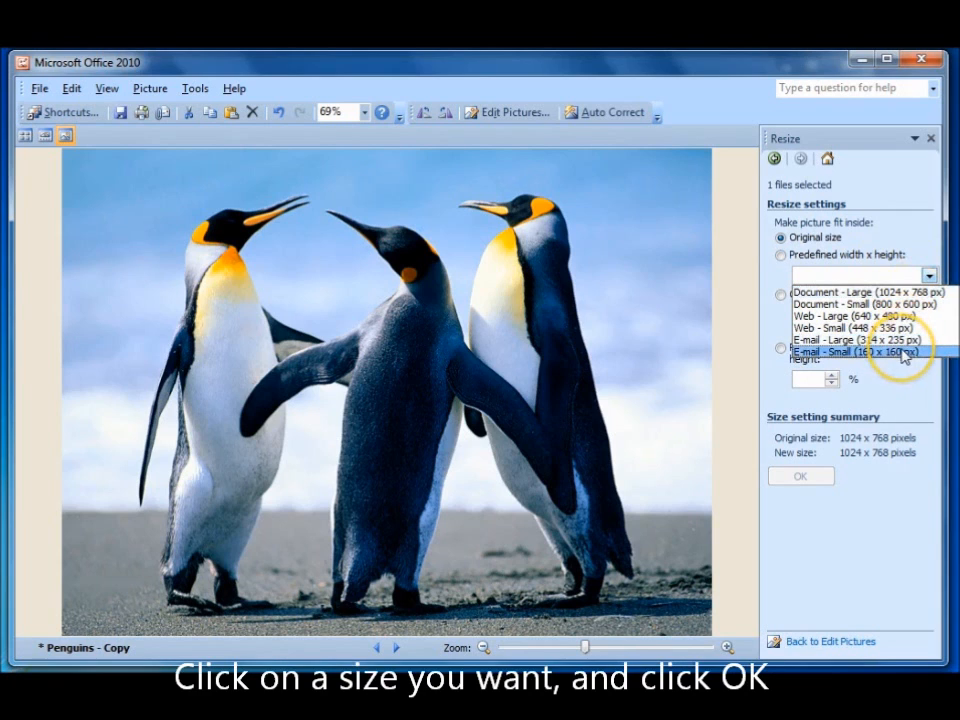
left_click(864, 352)
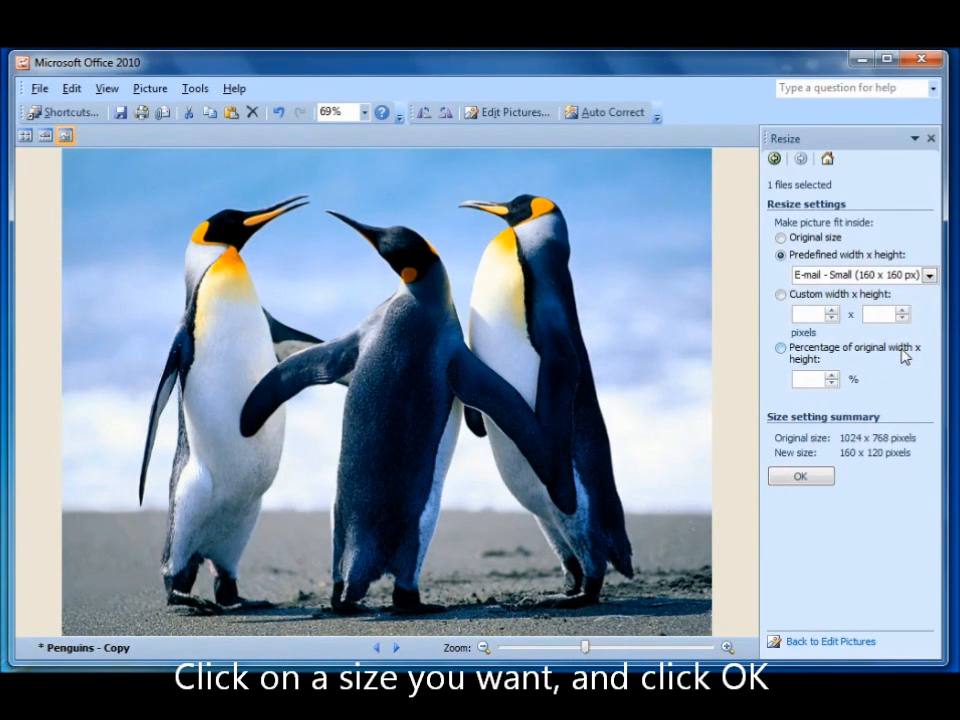
left_click(800, 476)
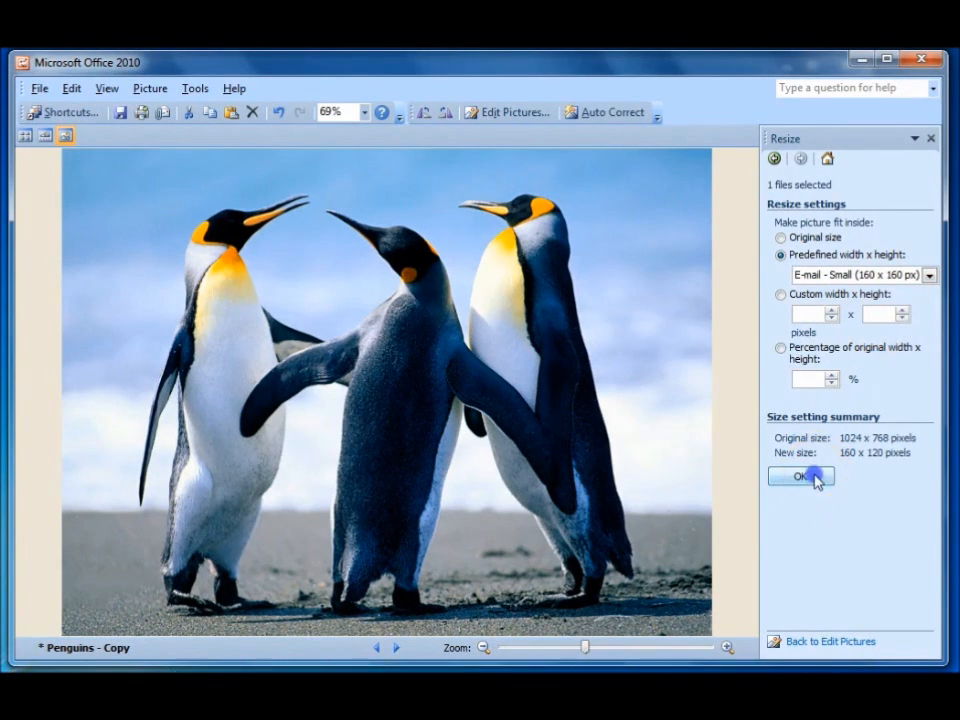
left_click(800, 476)
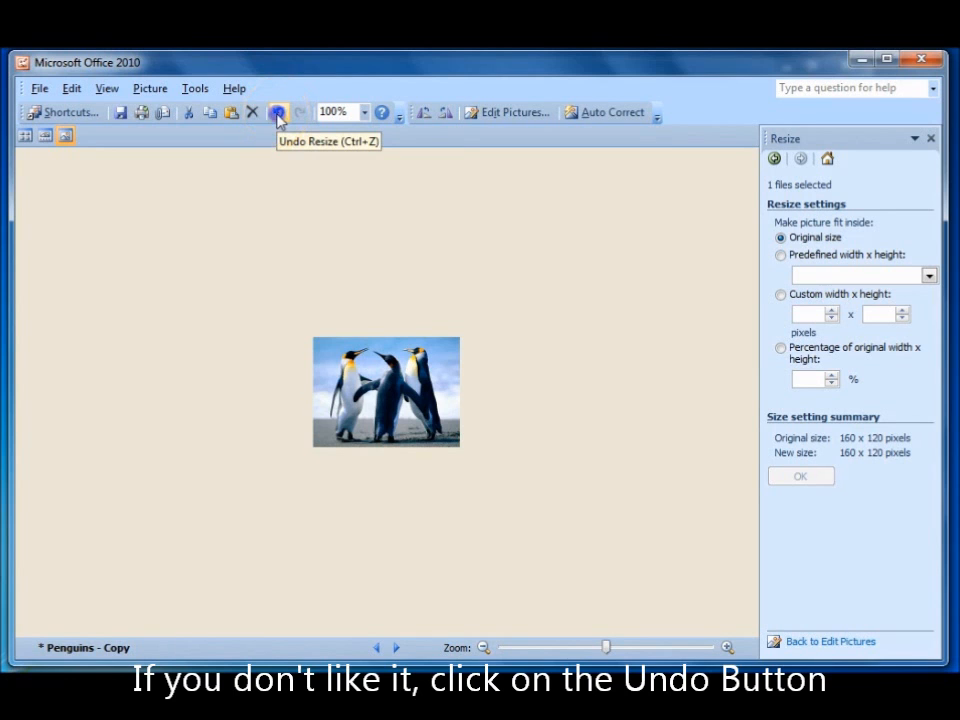
left_click(278, 112)
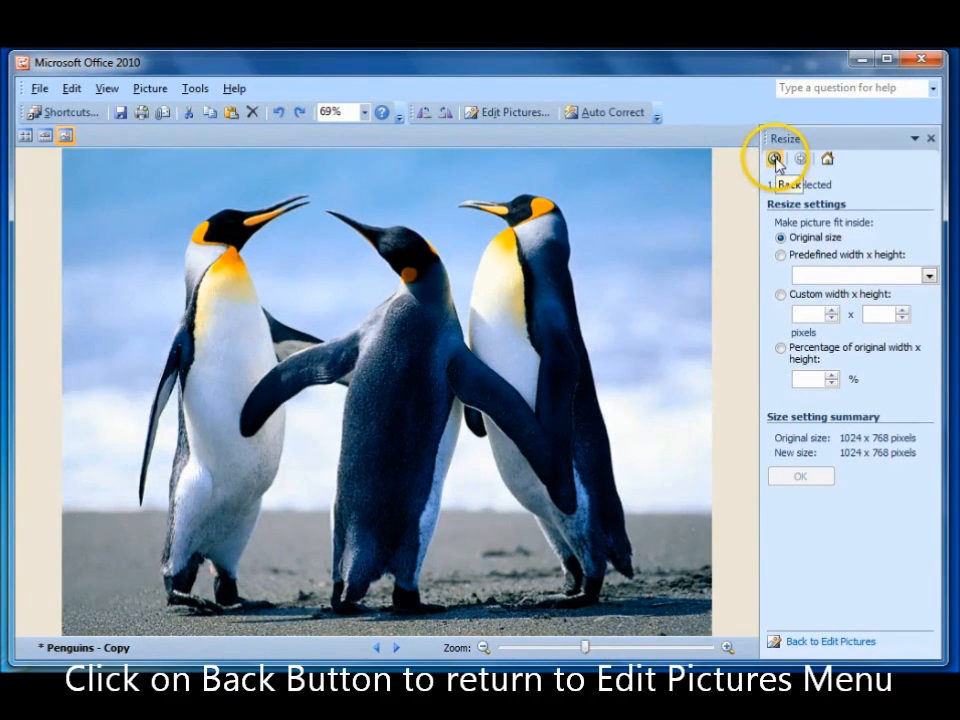
- Return to the editing tools and close Picture Manager, raising the unsaved-changes prompt
left_click(772, 160)
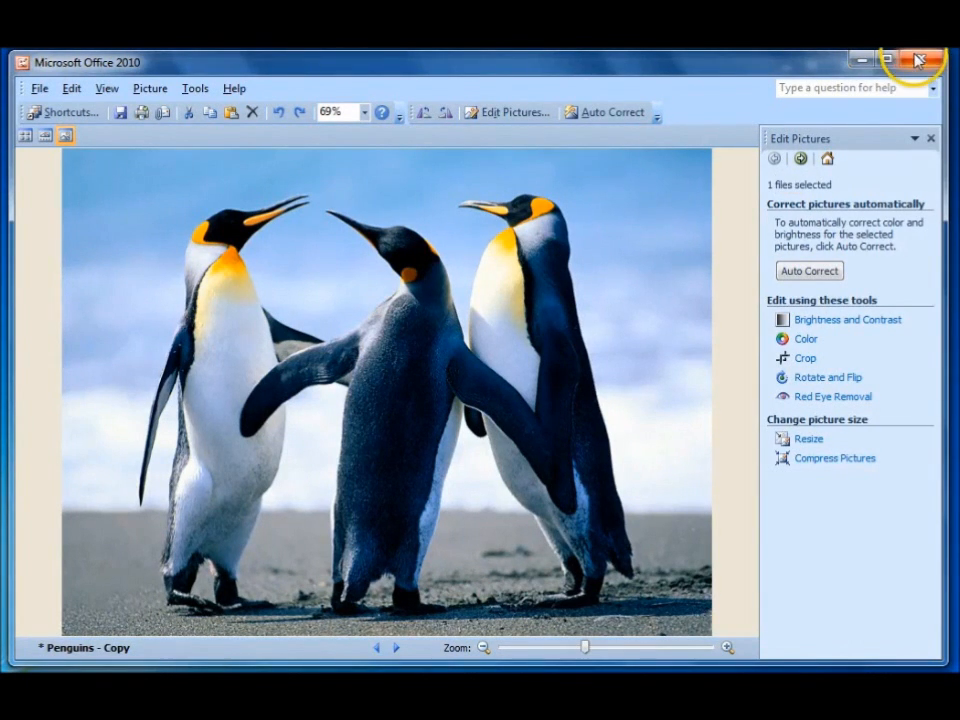
left_click(918, 60)
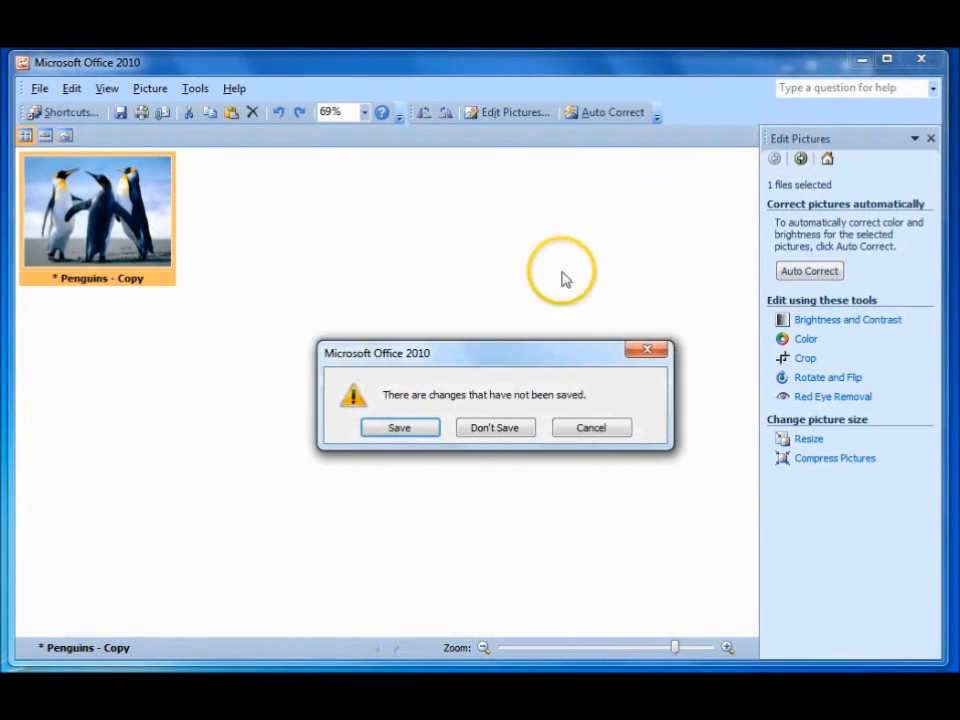
- Discard the penguin edits and choose Open with for the margaret - Copy photo
left_click(494, 428)
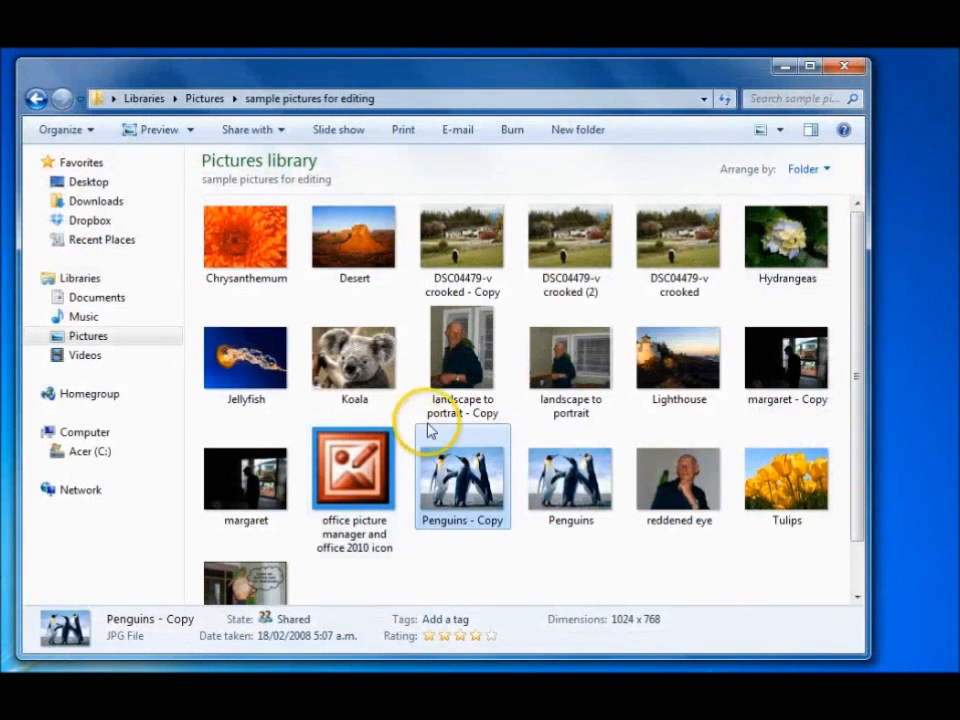
mouse_move(420, 464)
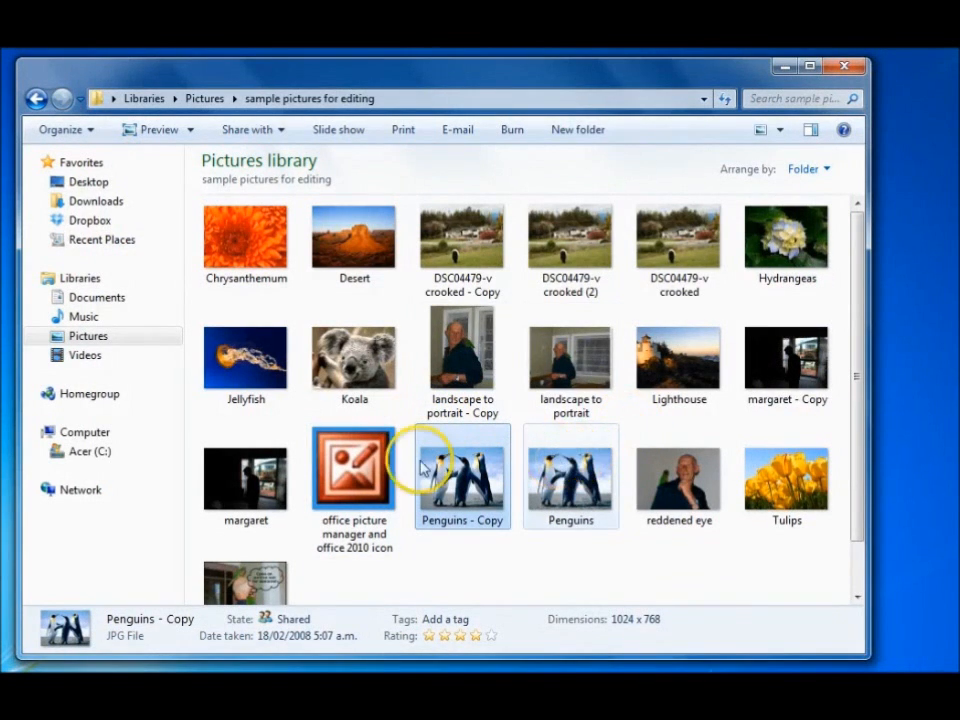
mouse_move(246, 480)
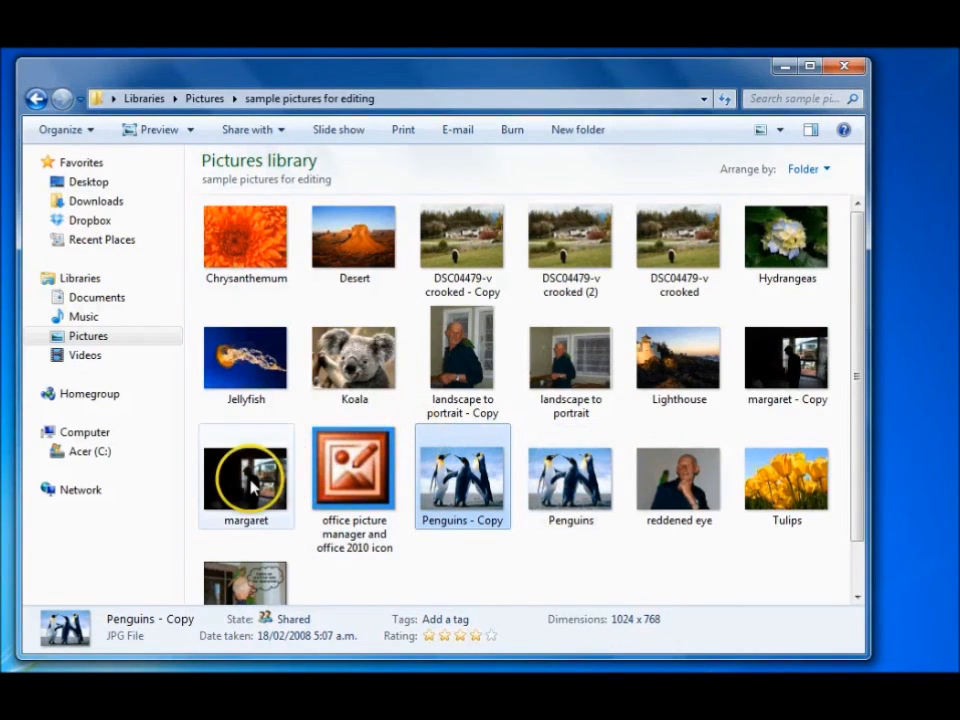
mouse_move(816, 378)
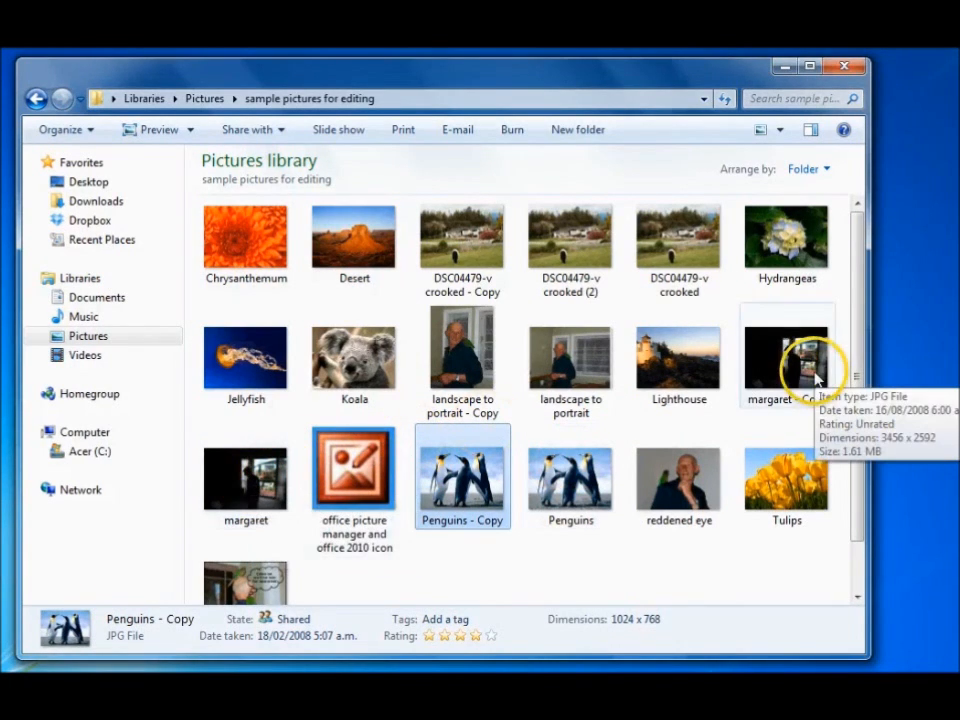
right_click(788, 356)
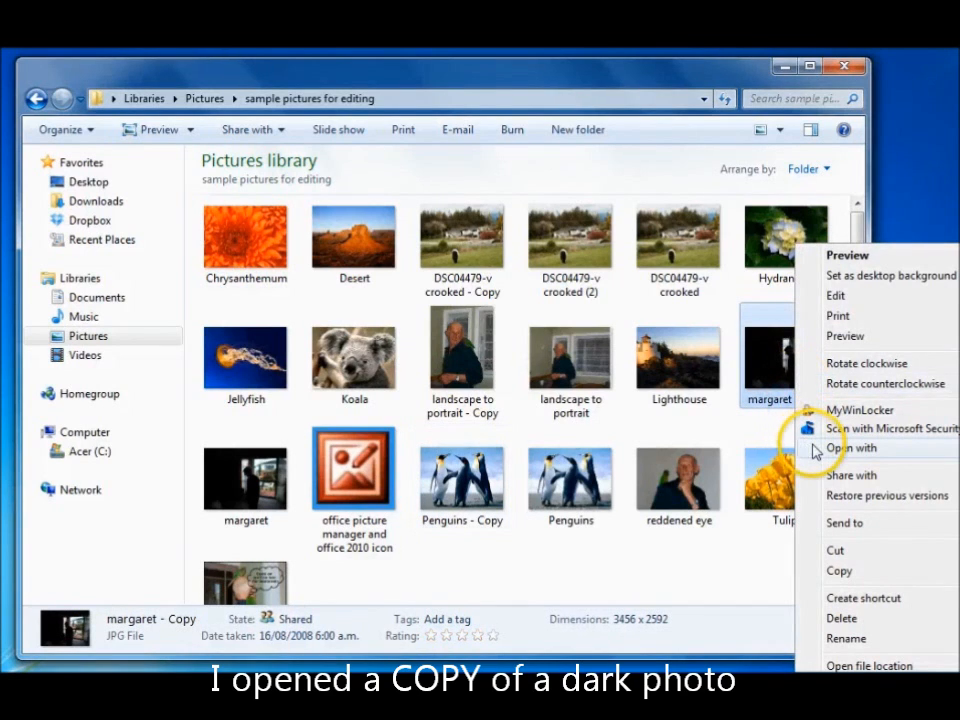
left_click(850, 448)
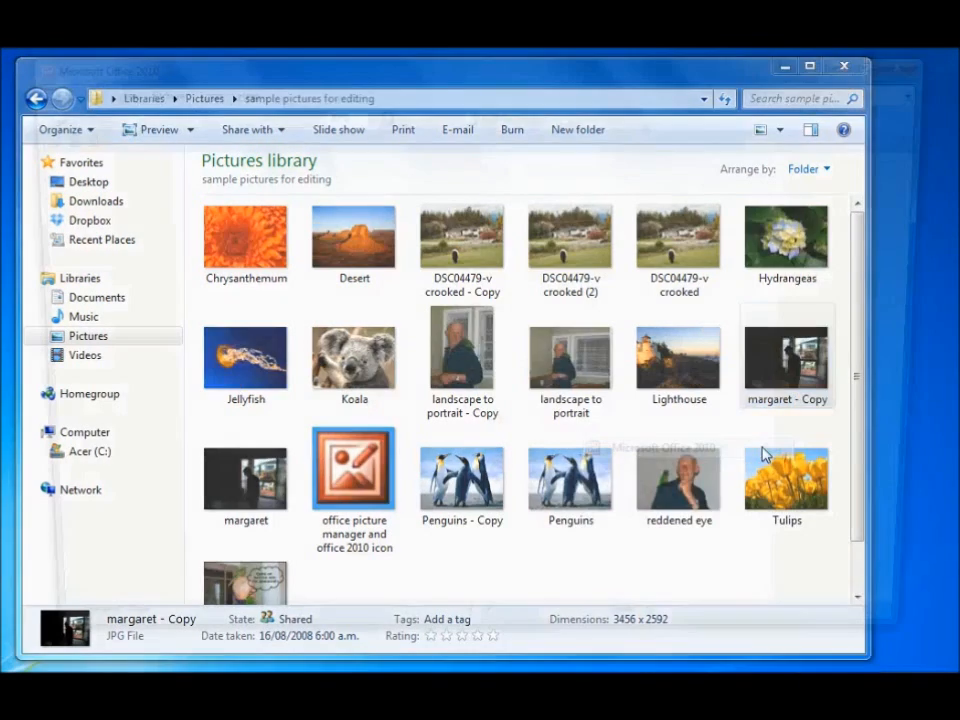
- Brighten the margaret - Copy photo with four Auto Corrects and save it
double_click(788, 360)
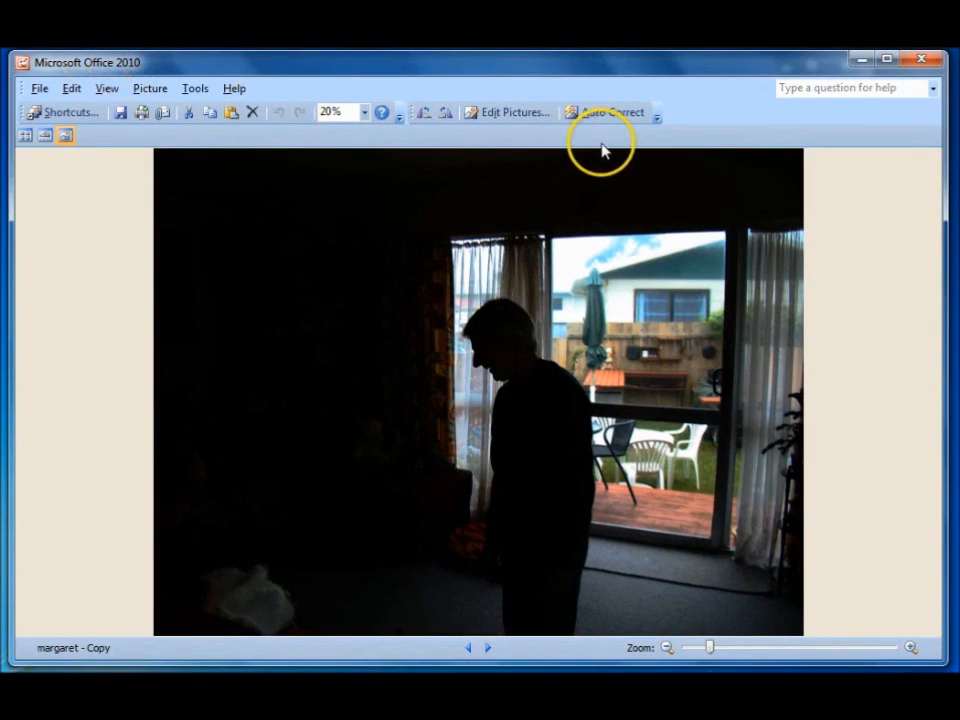
mouse_move(604, 144)
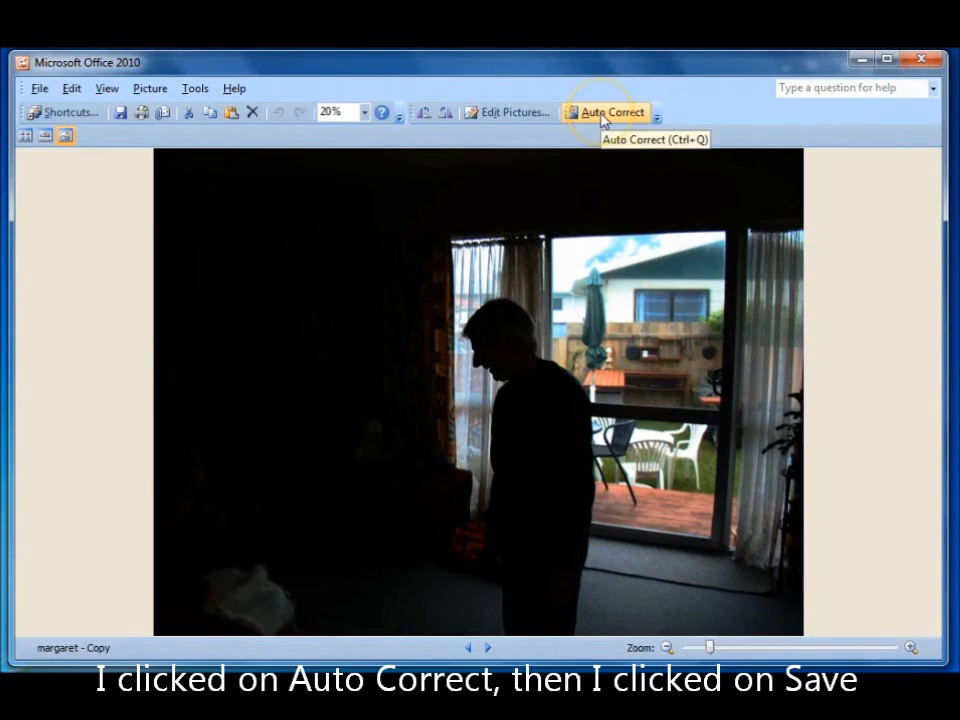
left_click(612, 112)
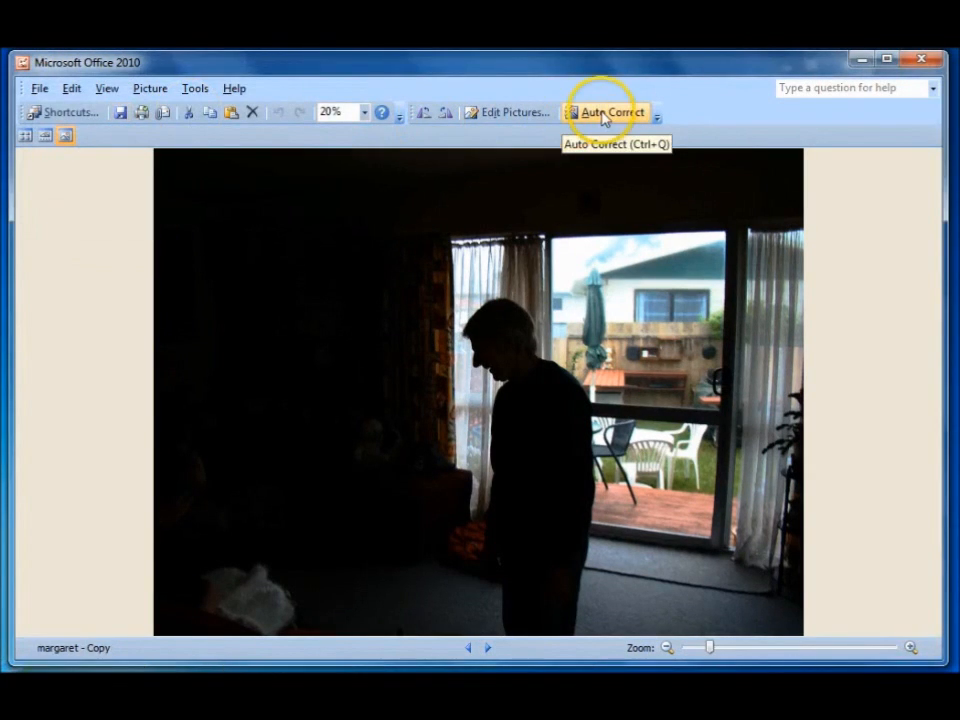
left_click(610, 112)
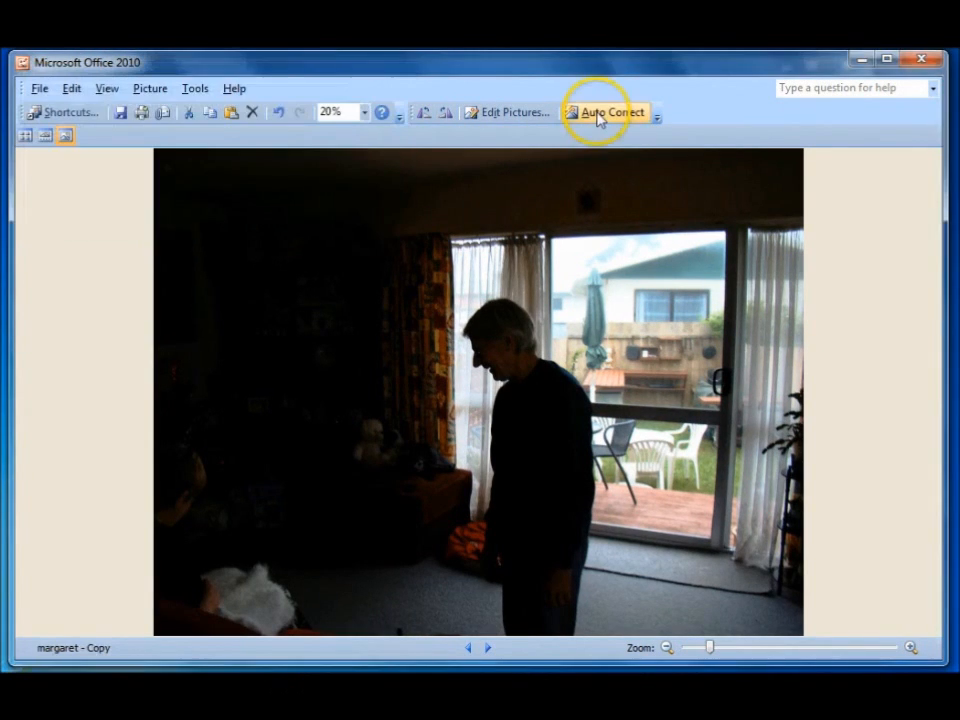
left_click(610, 112)
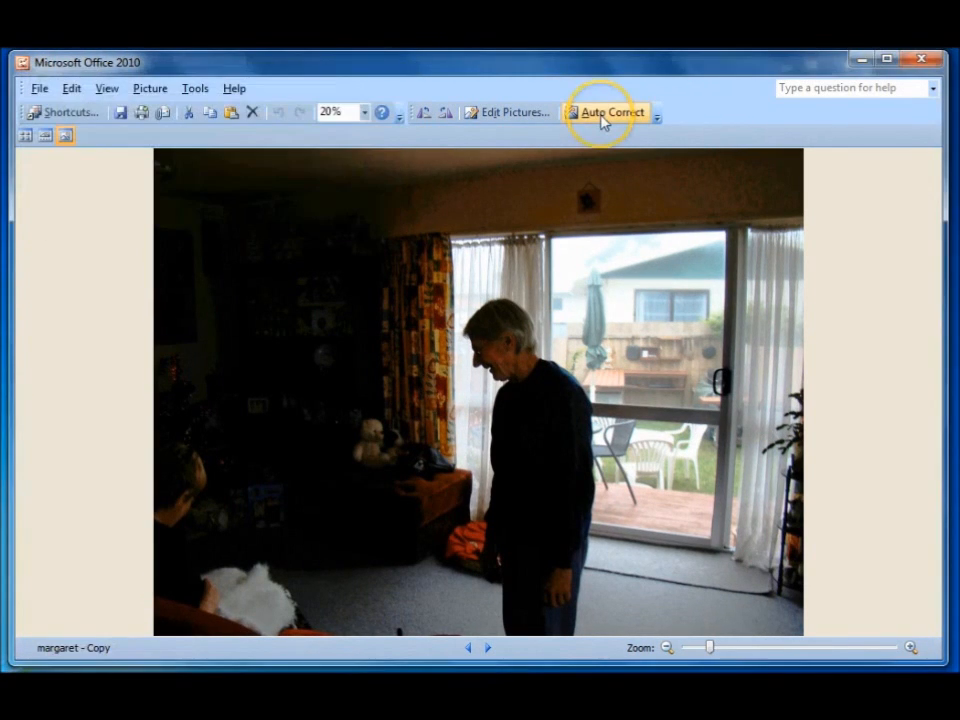
mouse_move(612, 112)
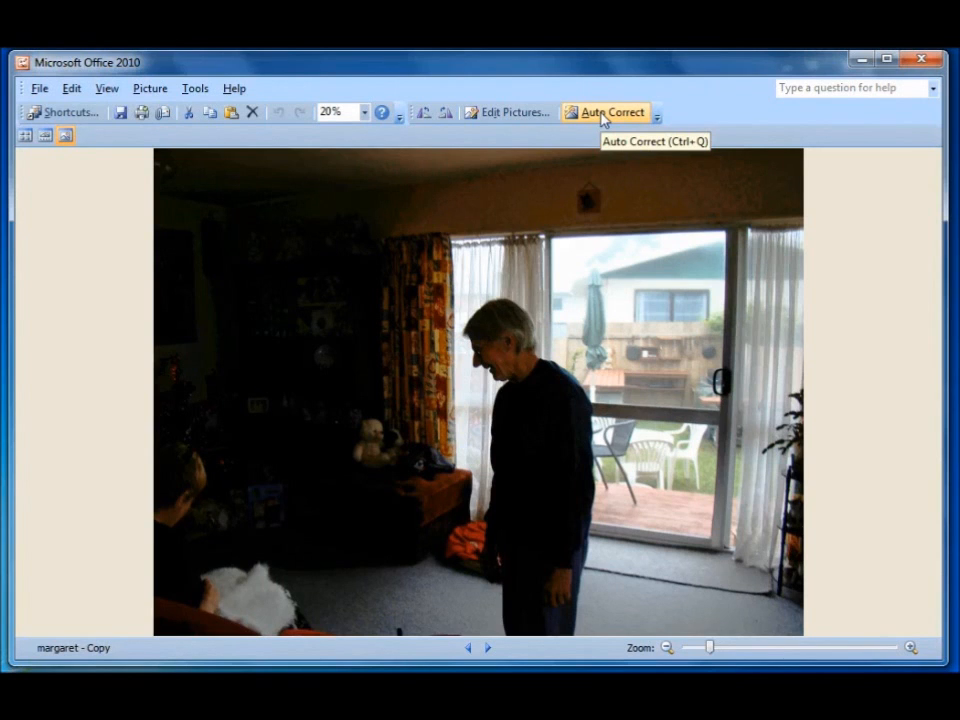
left_click(612, 112)
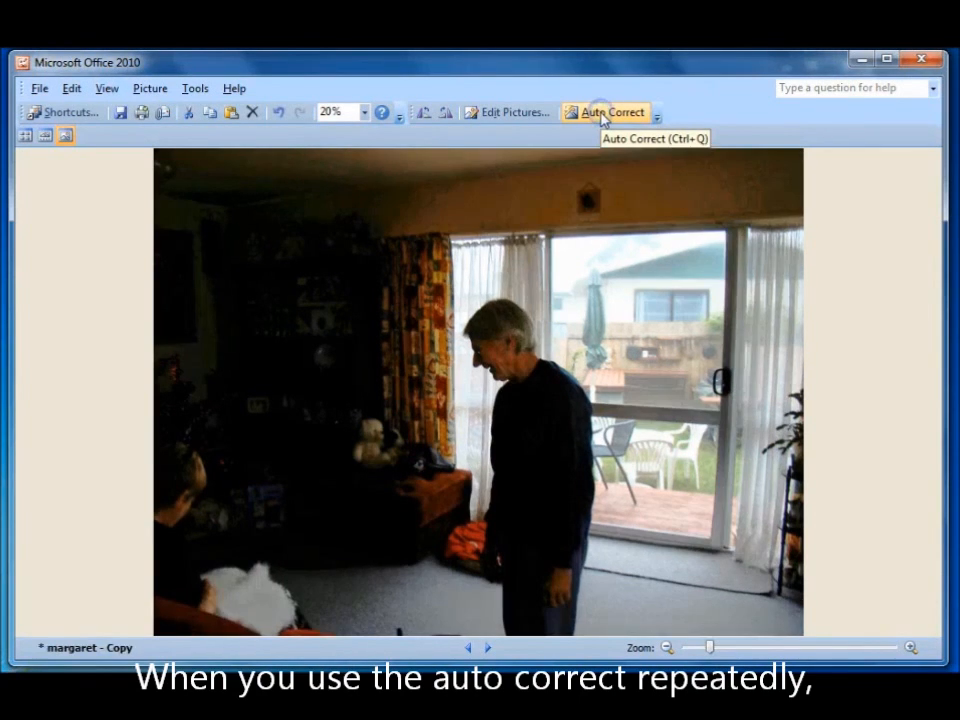
mouse_move(120, 112)
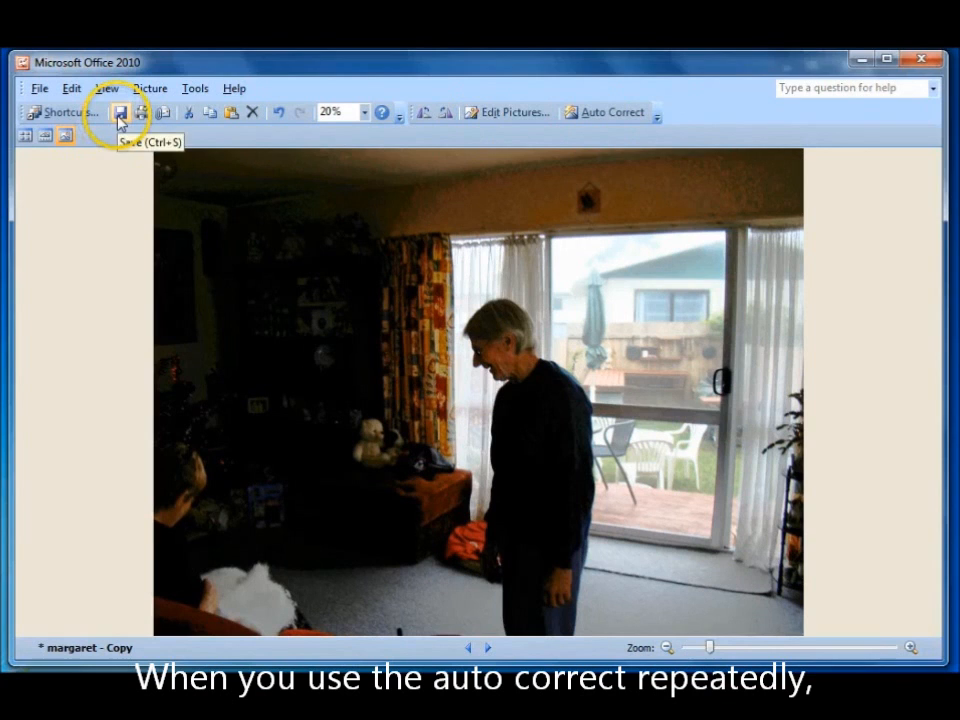
left_click(120, 112)
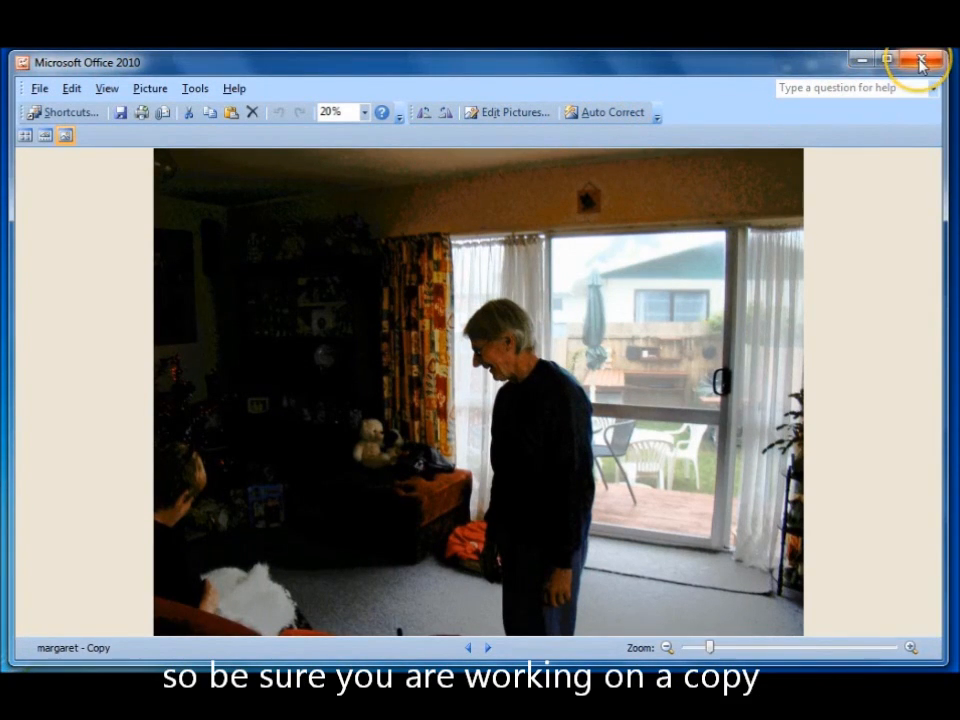
- Close Picture Manager and view the brightened margaret - Copy photo in Windows Photo Viewer
left_click(918, 62)
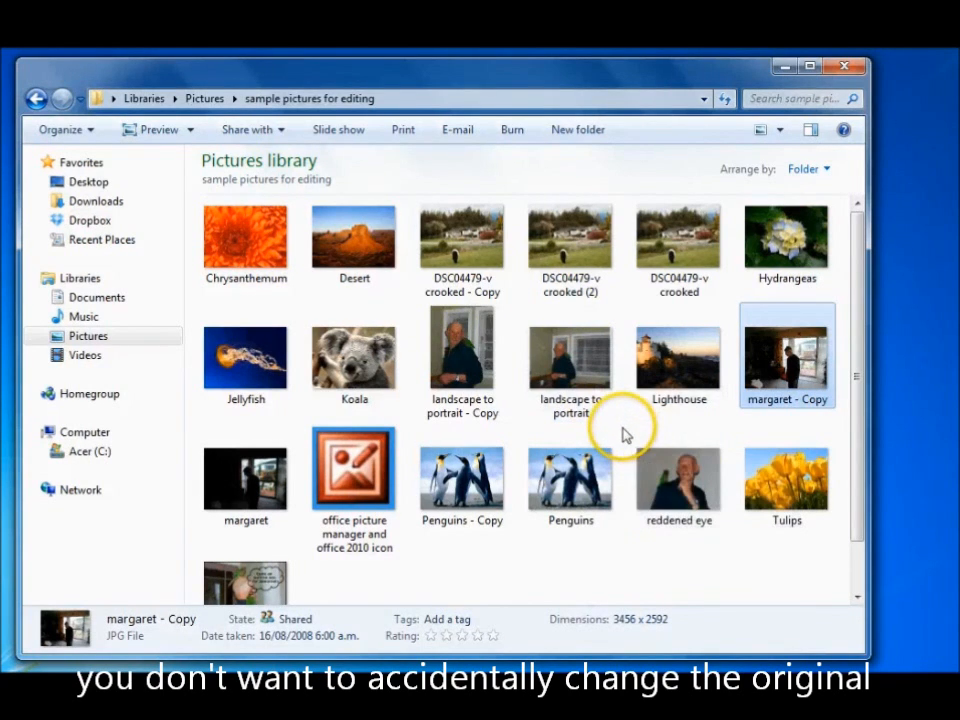
double_click(786, 356)
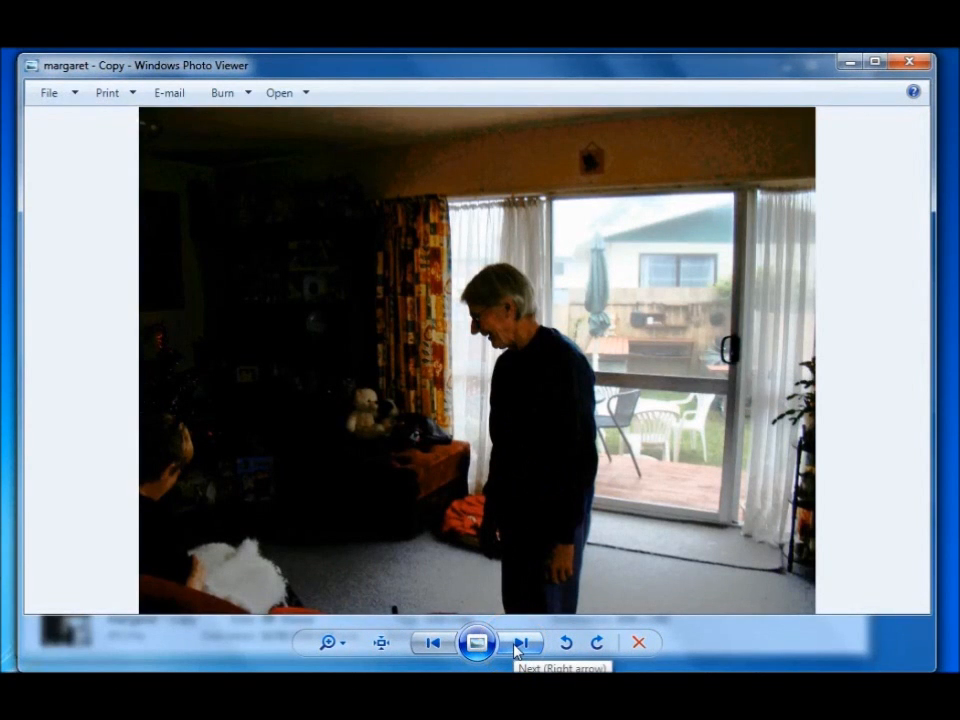
- Move to the next picture, the original dark margaret photo, for comparison
left_click(524, 642)
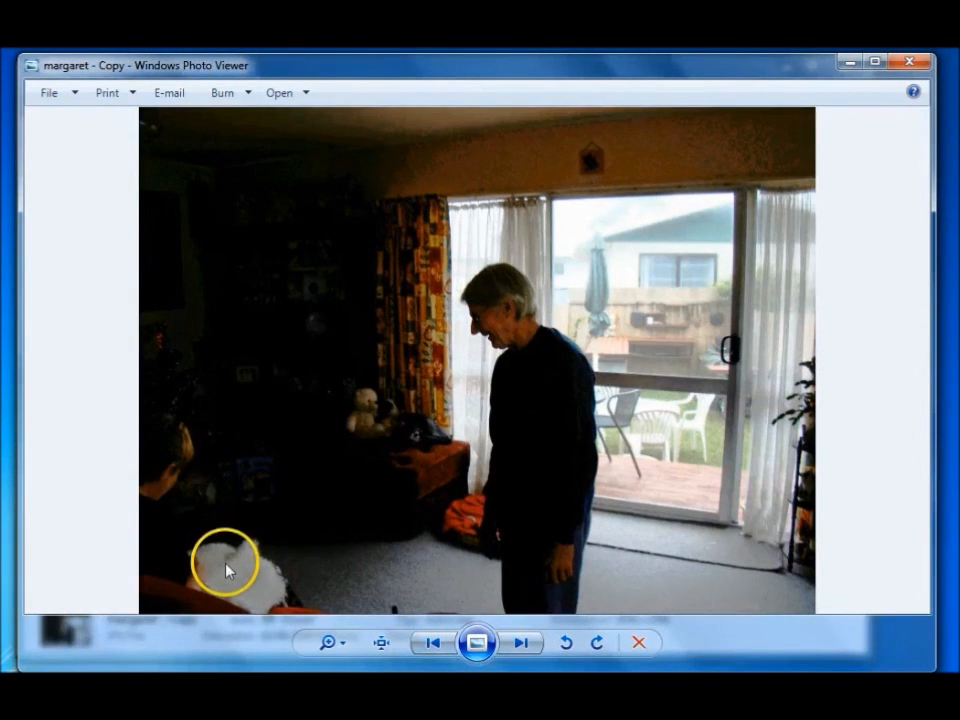
left_click(520, 642)
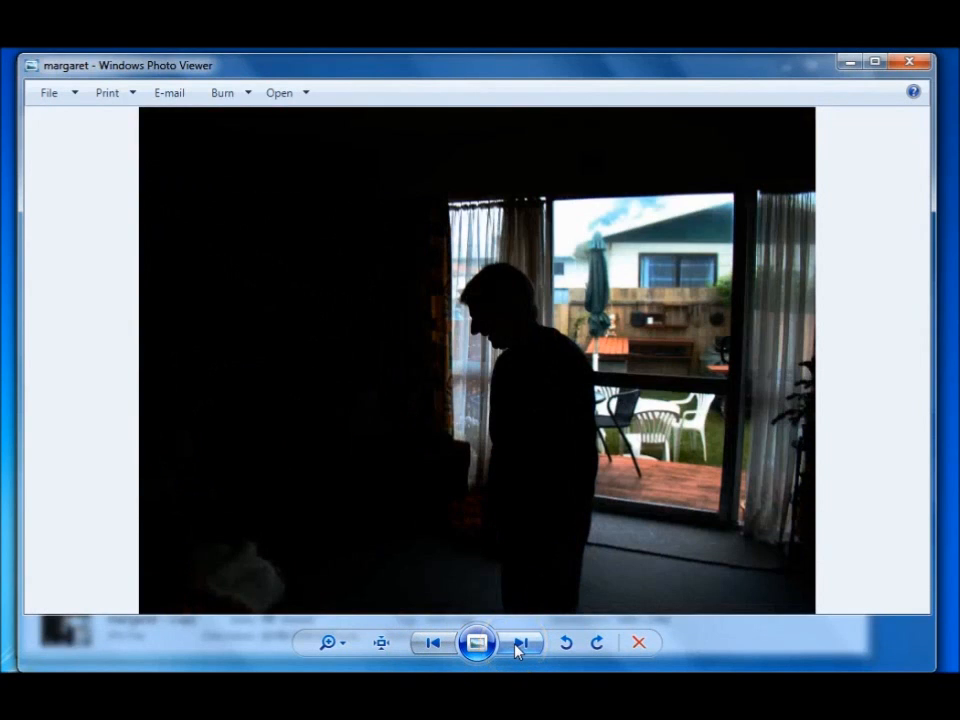